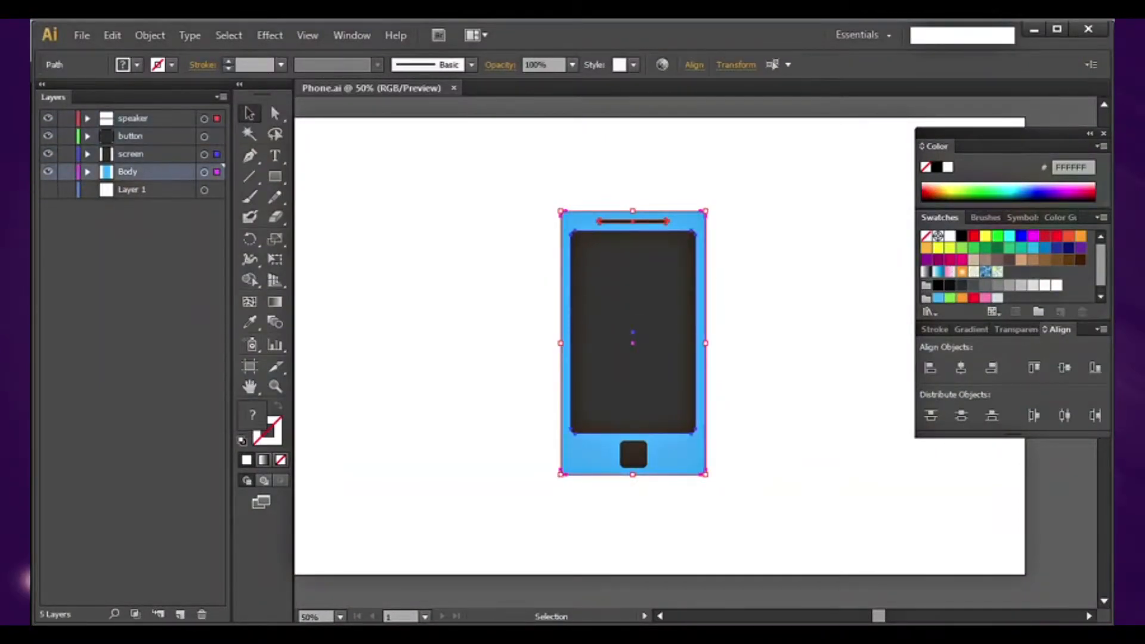
- Import the Phone Illustrator file as Composition - Retain Layer Sizes and select the Phone 2 comp
click(131, 136)
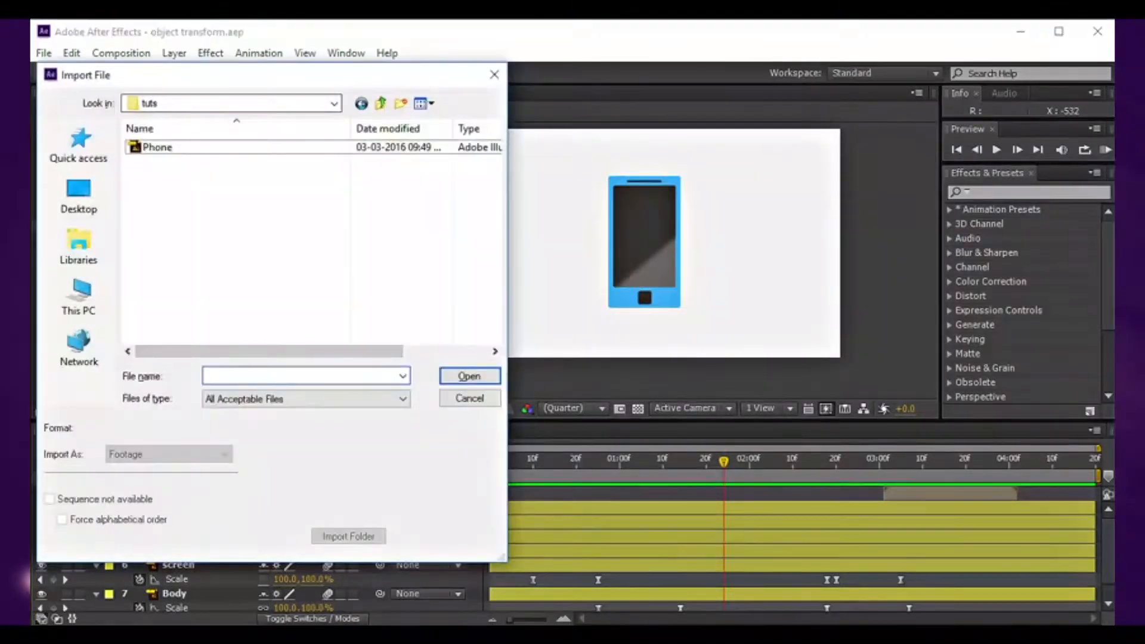
click(158, 147)
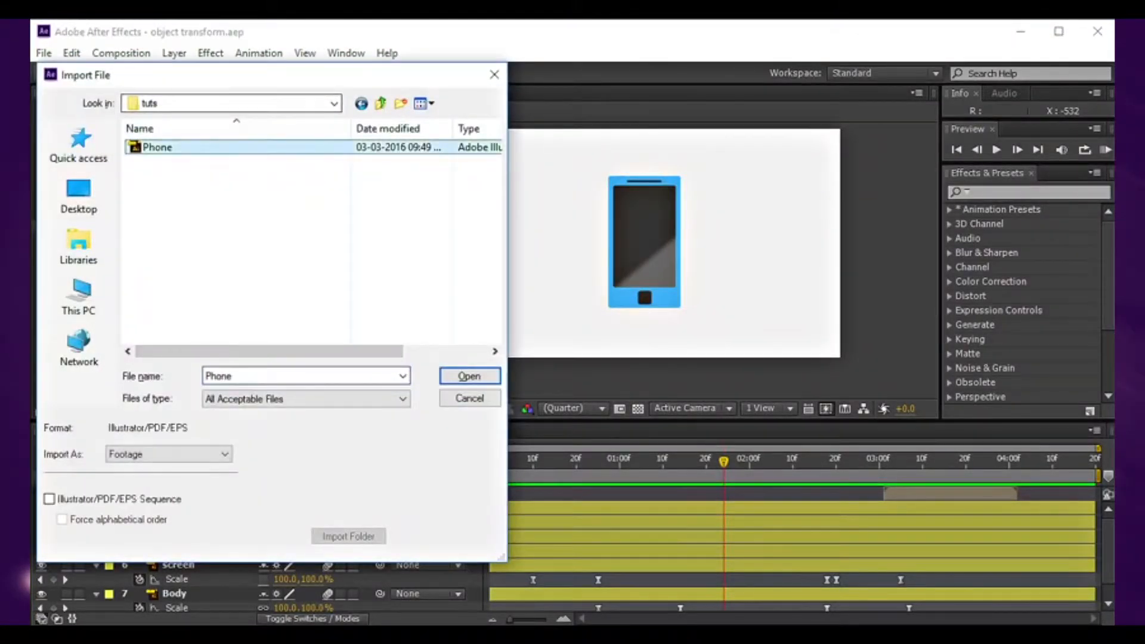
click(170, 453)
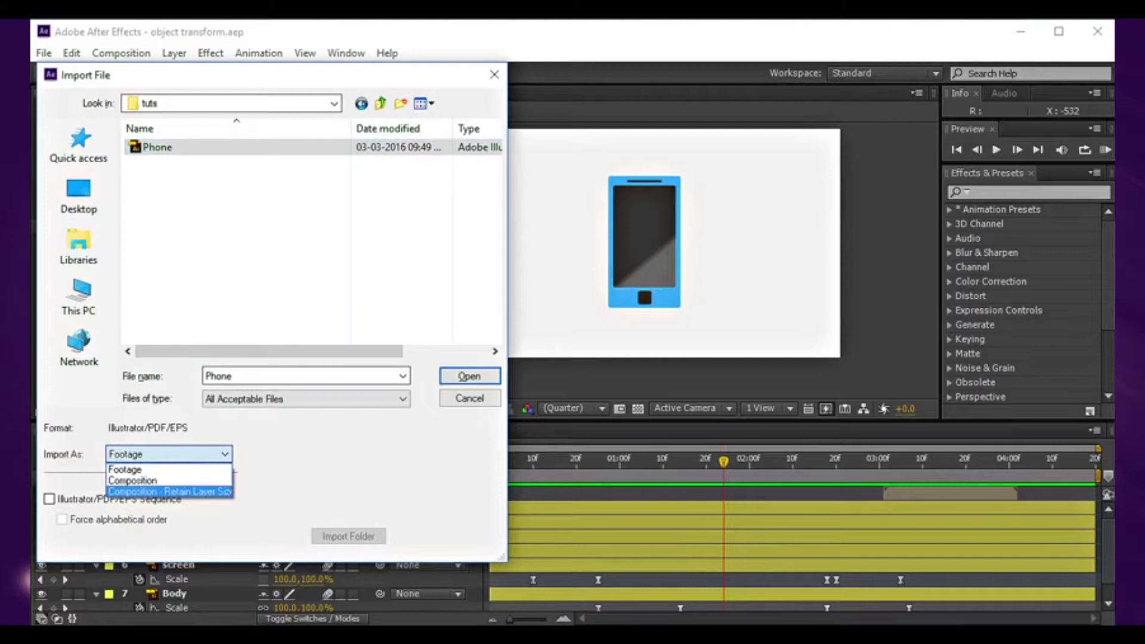
click(170, 491)
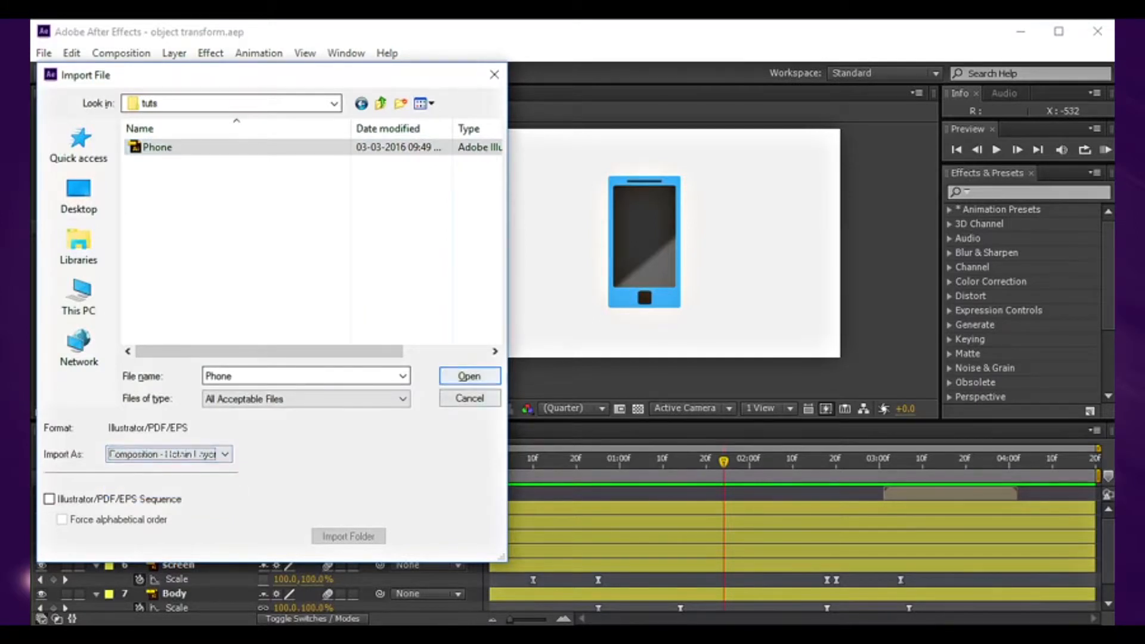
click(471, 375)
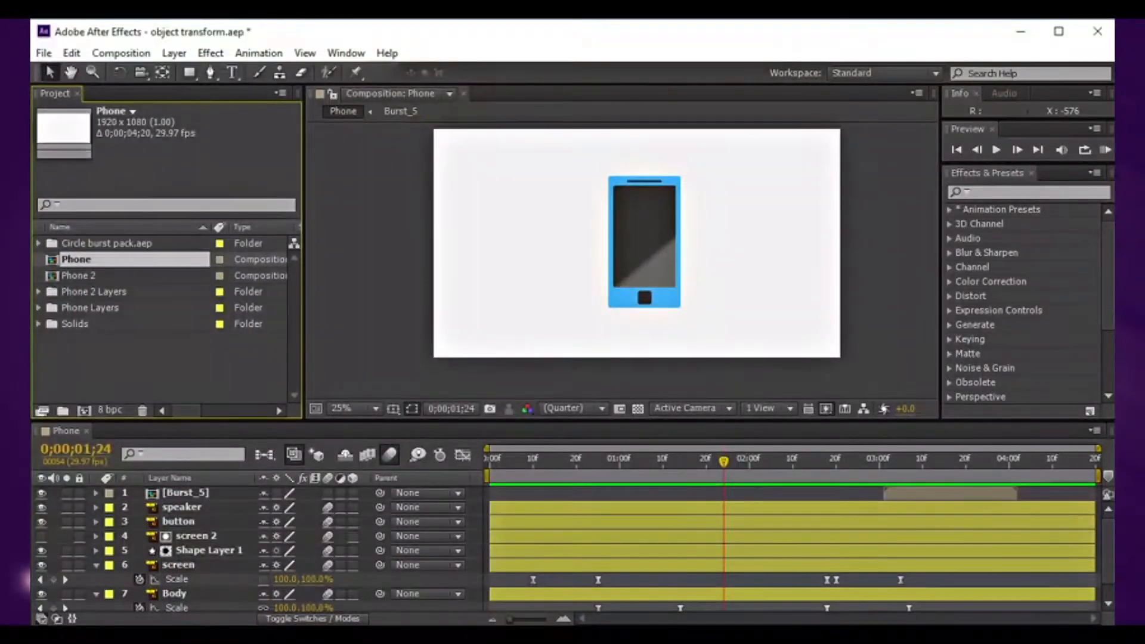
click(79, 275)
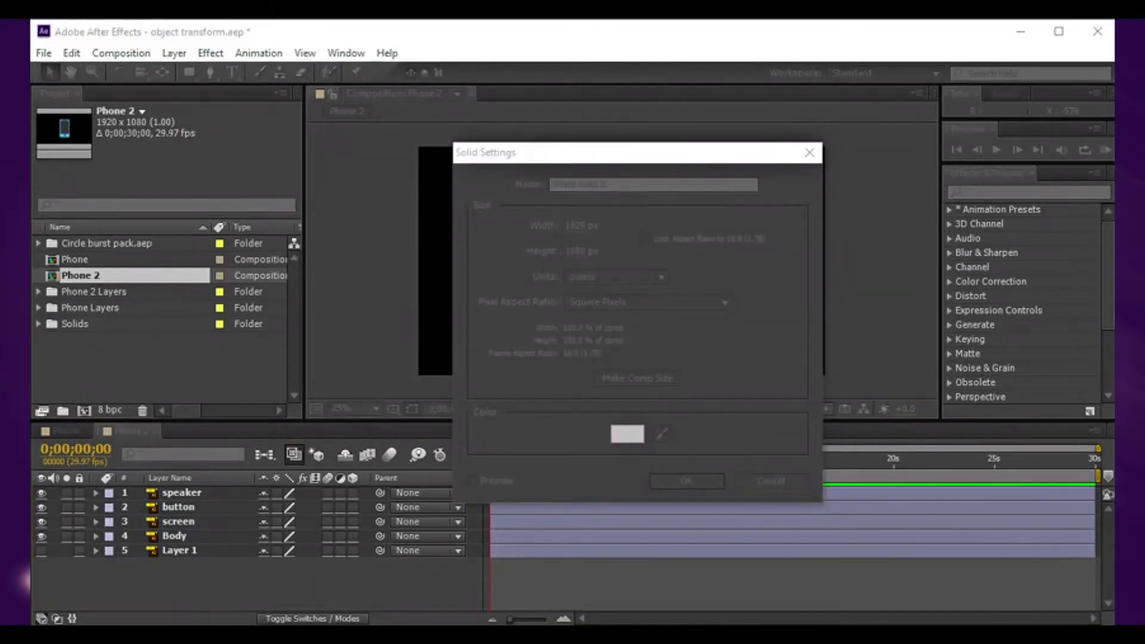
- Create a white solid and move it beneath all the phone layers
click(688, 481)
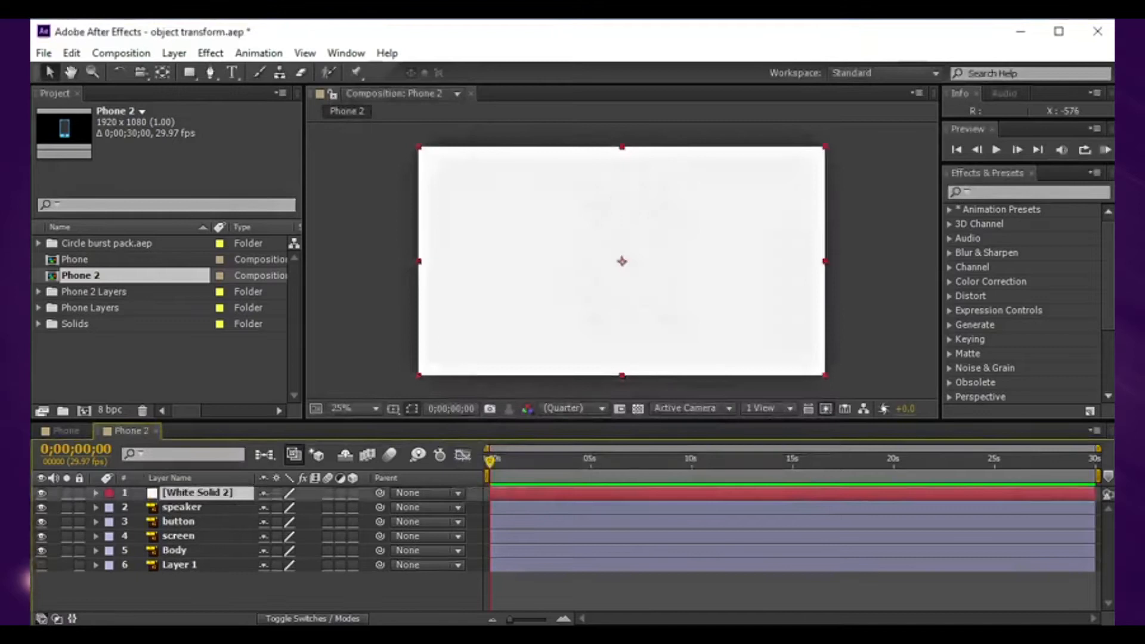
drag(197, 493, 197, 565)
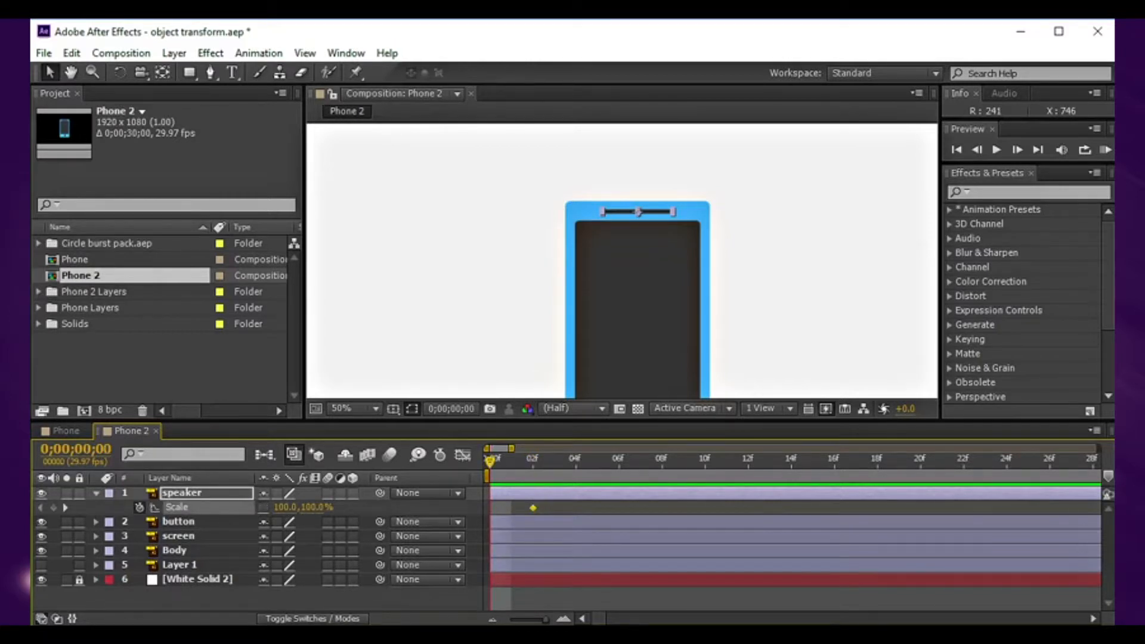
mouse_move(262, 508)
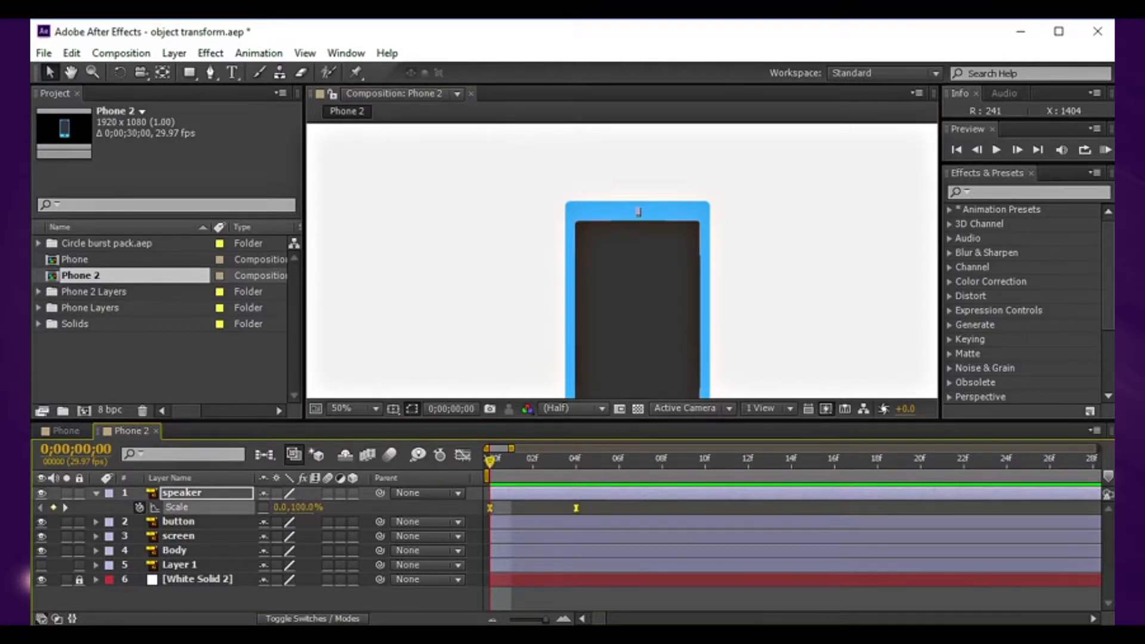
- Easy Ease the speaker's scale keyframes and check it reaches full width at frame 10
right_click(575, 509)
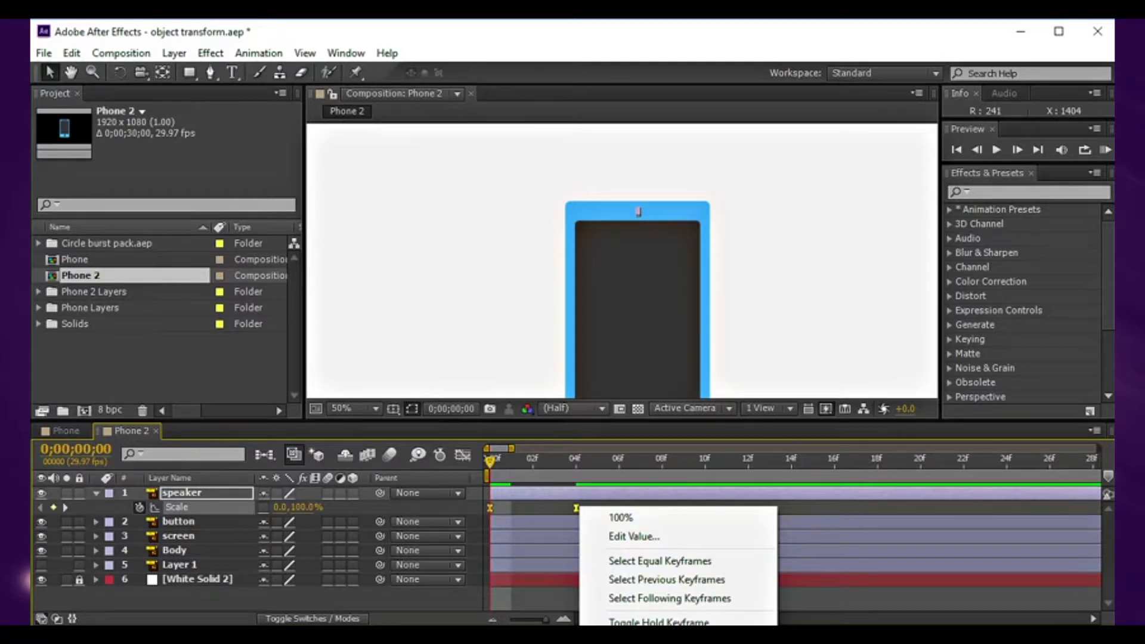
mouse_move(660, 561)
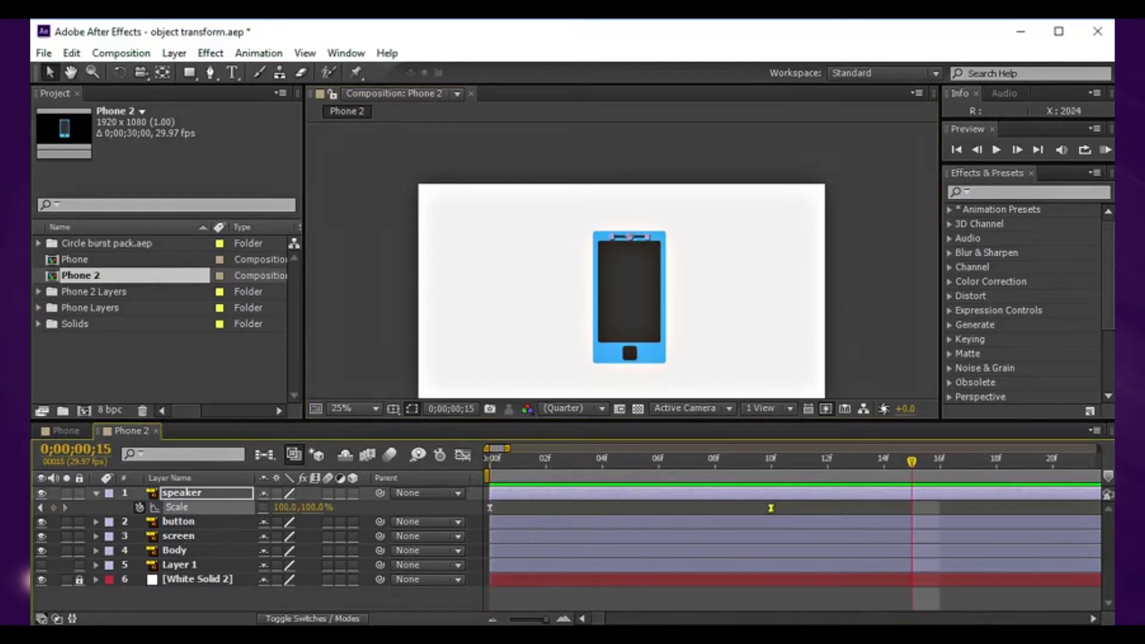
click(1055, 462)
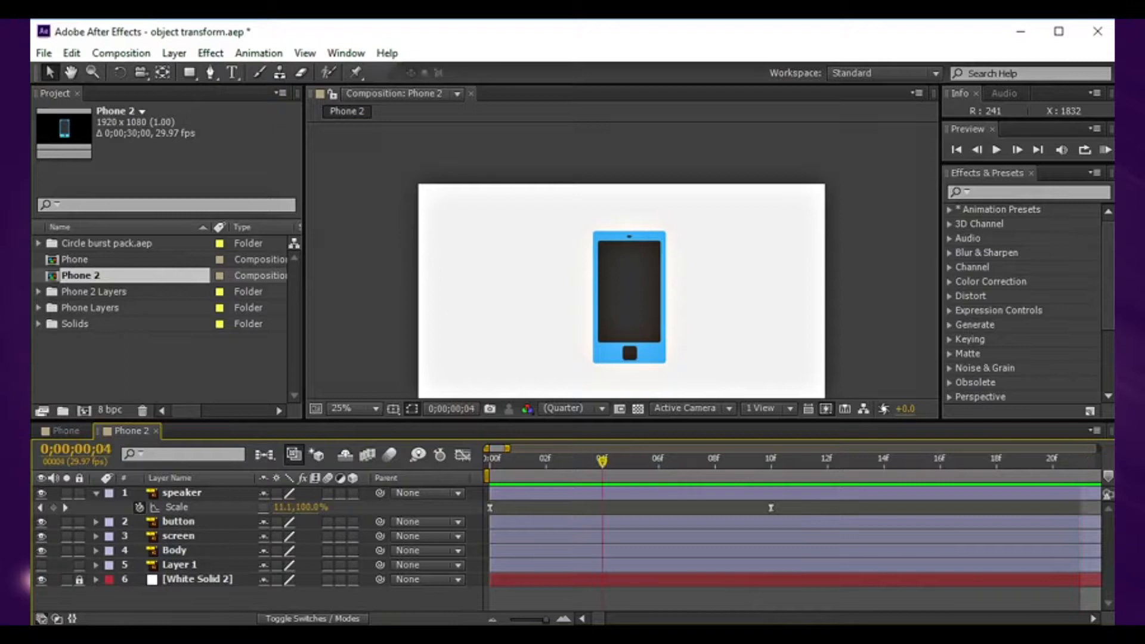
click(771, 460)
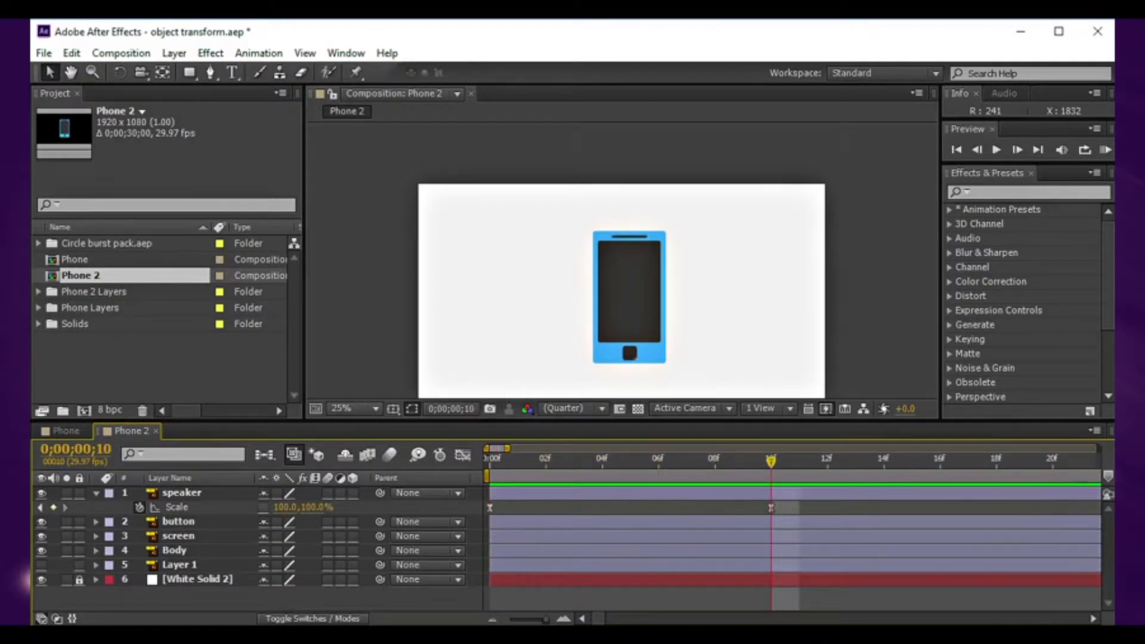
- Move the screen layer directly under the speaker and reveal its Scale property
click(176, 536)
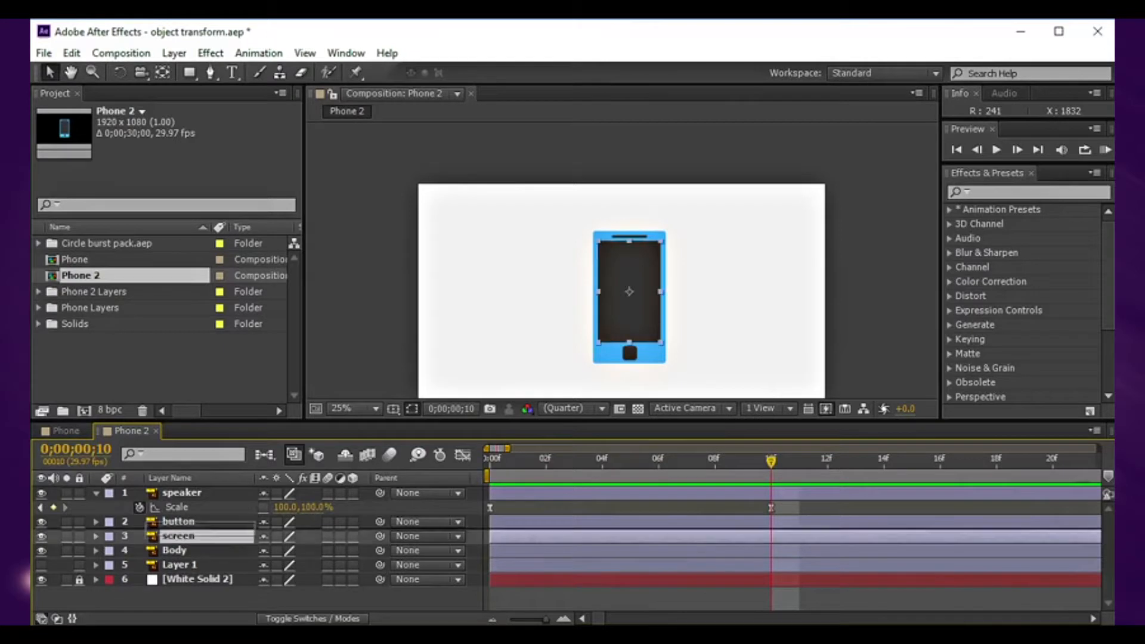
drag(179, 536, 179, 521)
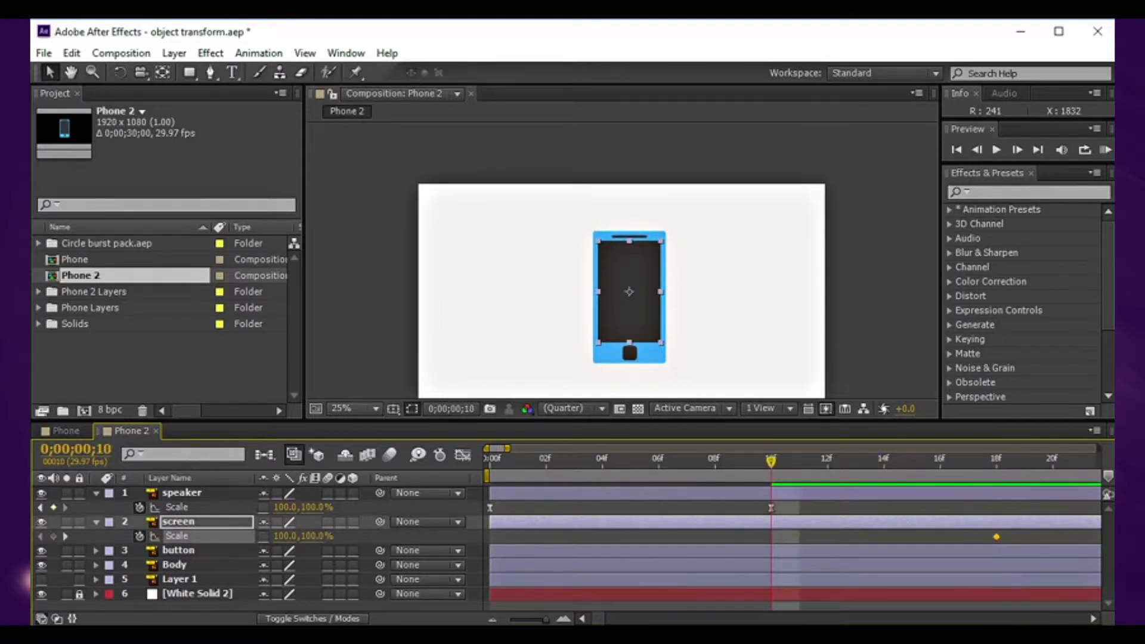
double_click(320, 535)
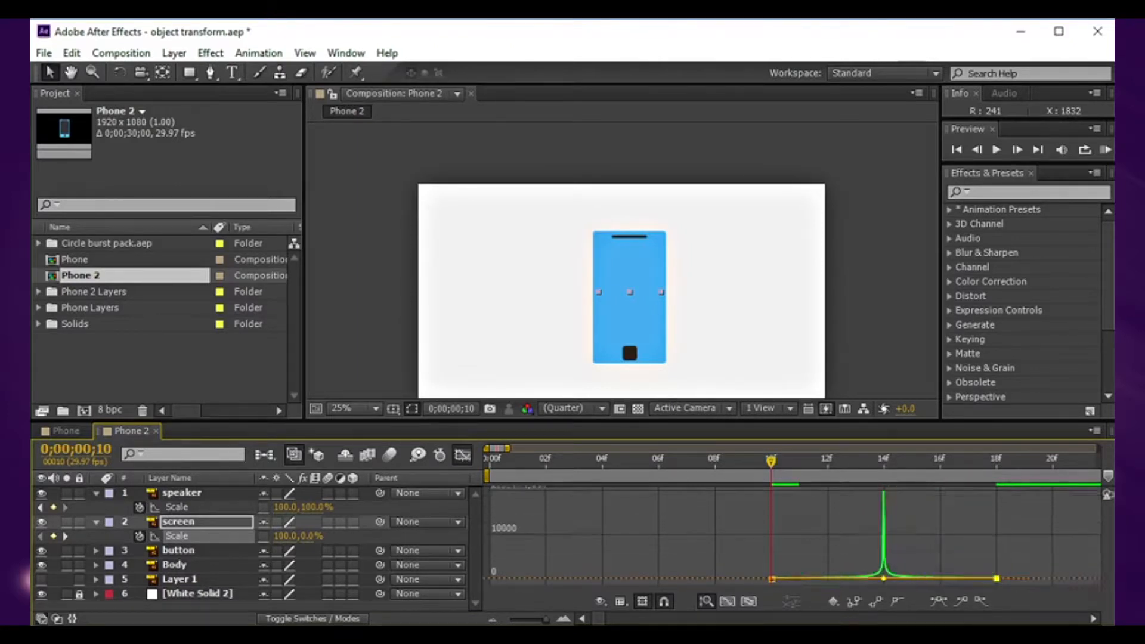
- Leave the Graph Editor so the screen's scale keyframes show in the timeline
click(857, 461)
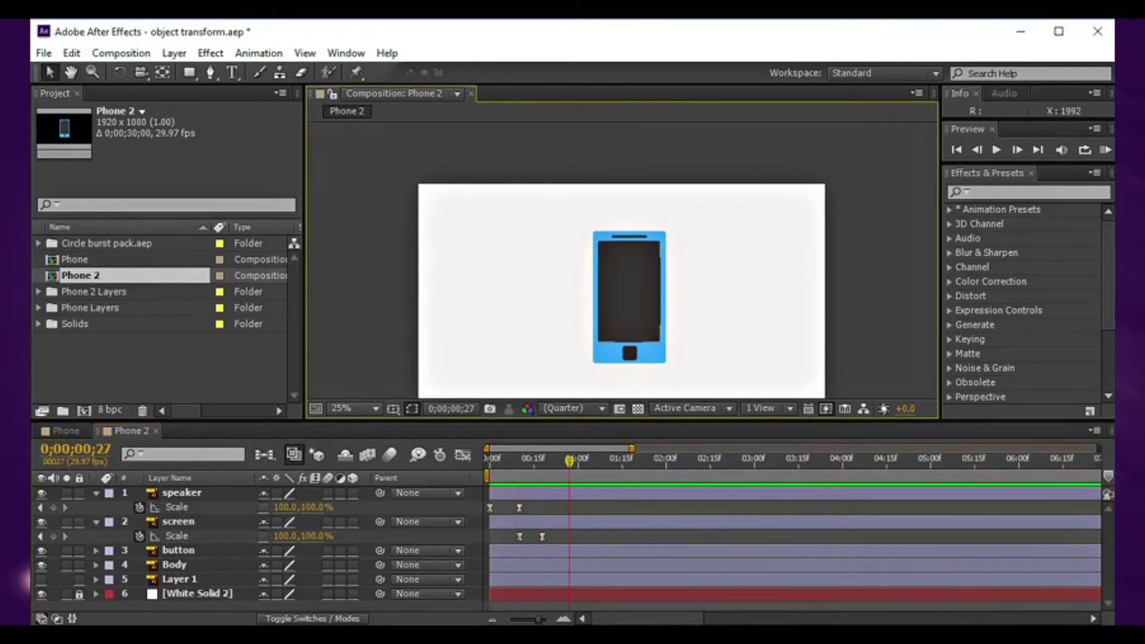
- Scrub the timeline to preview the screen stretching open to full height
click(179, 521)
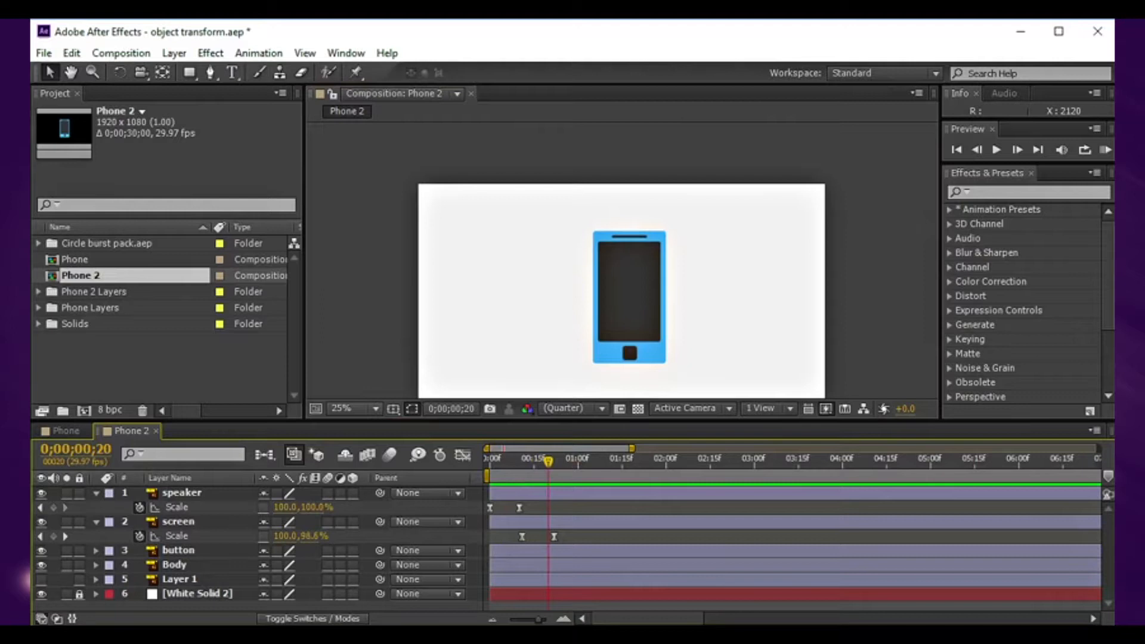
drag(546, 461, 535, 460)
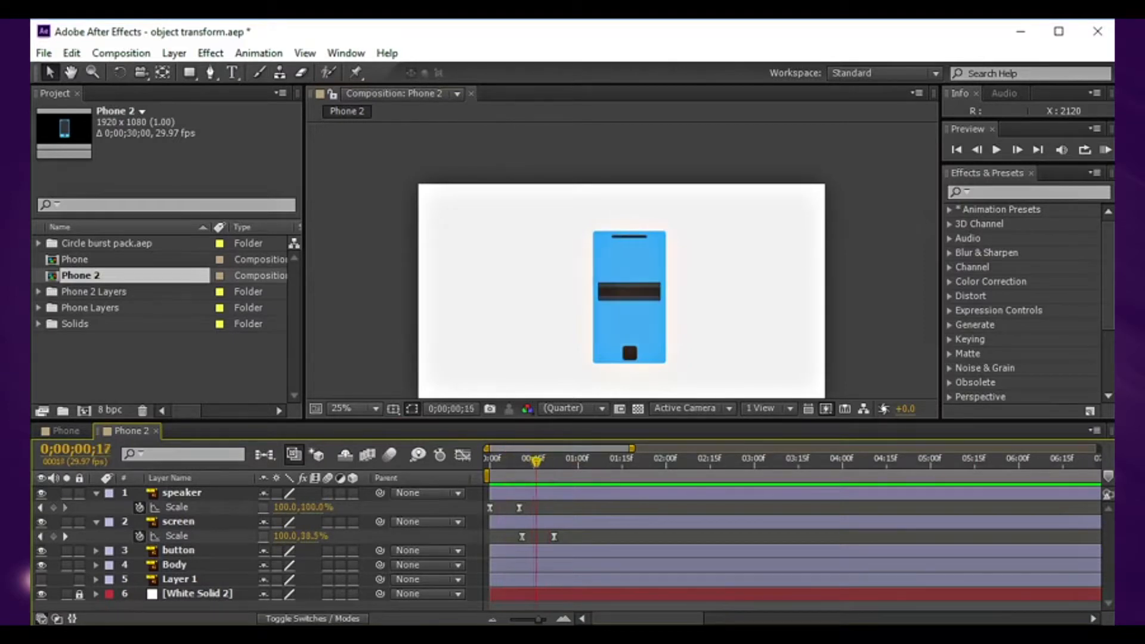
drag(534, 463, 546, 463)
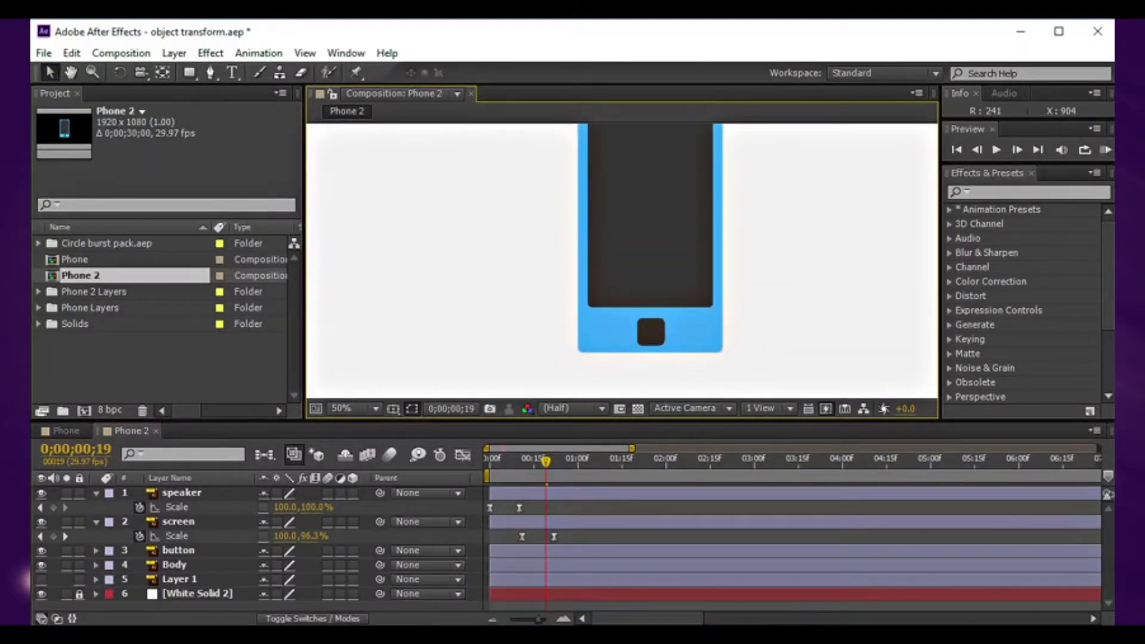
- Keyframe the button's Scale and Rotation, starting at 0% scale with a 167° rotation
click(179, 550)
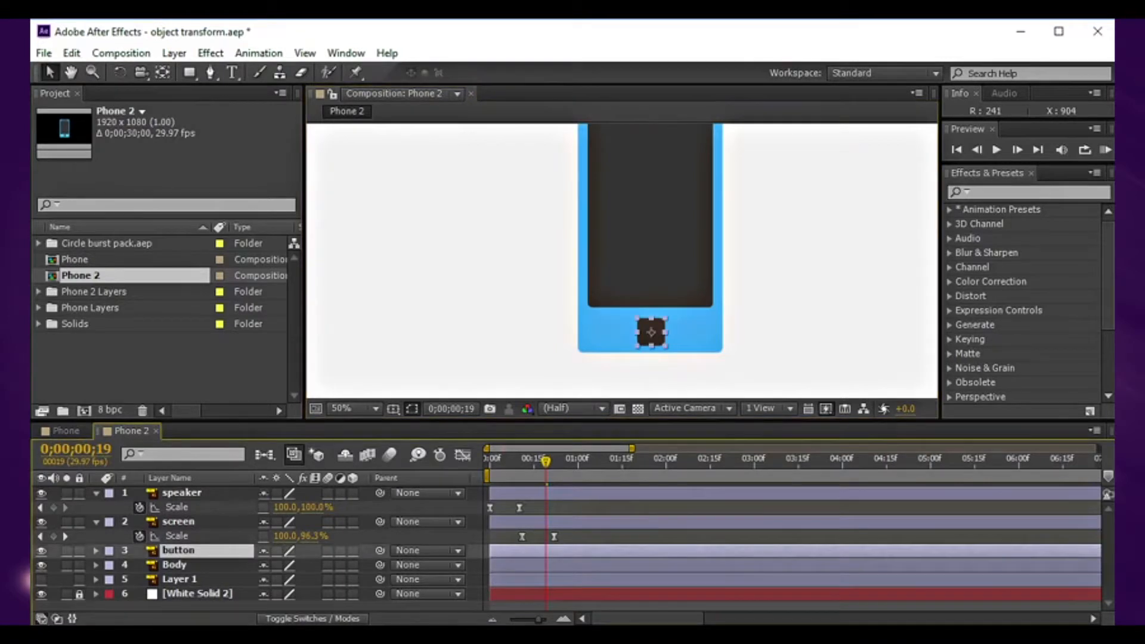
click(94, 550)
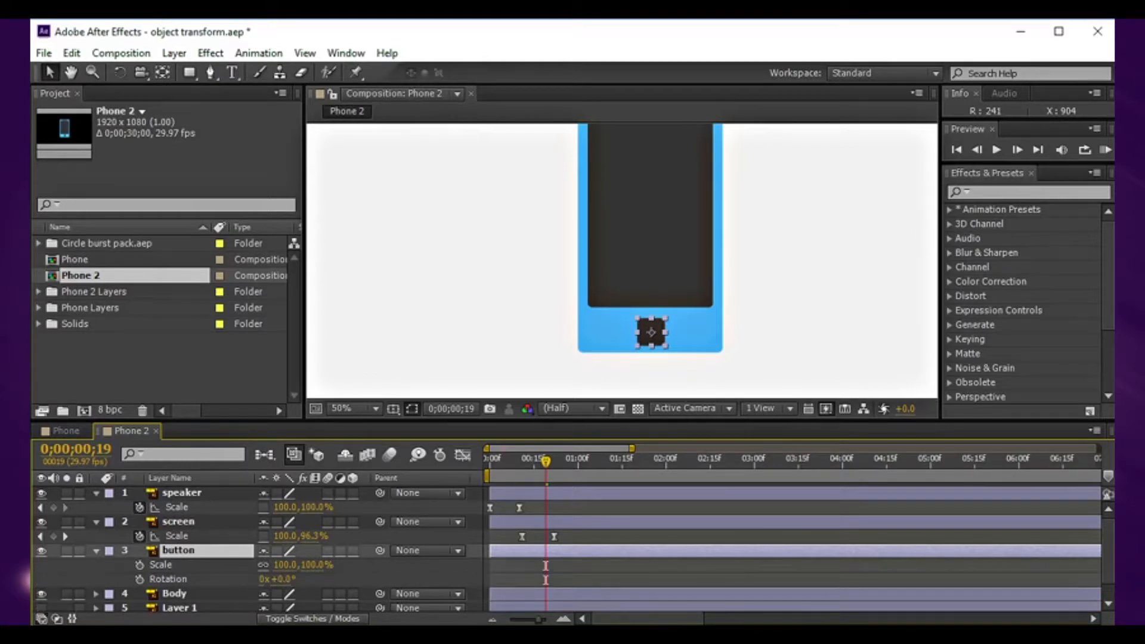
click(138, 565)
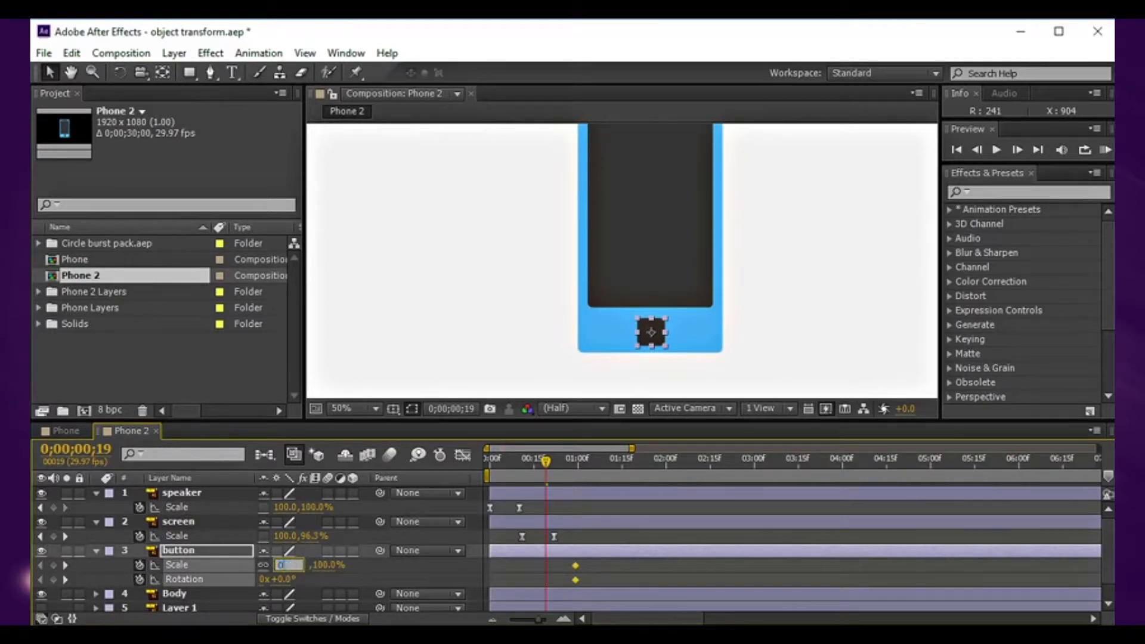
text(00.0,100.0%)
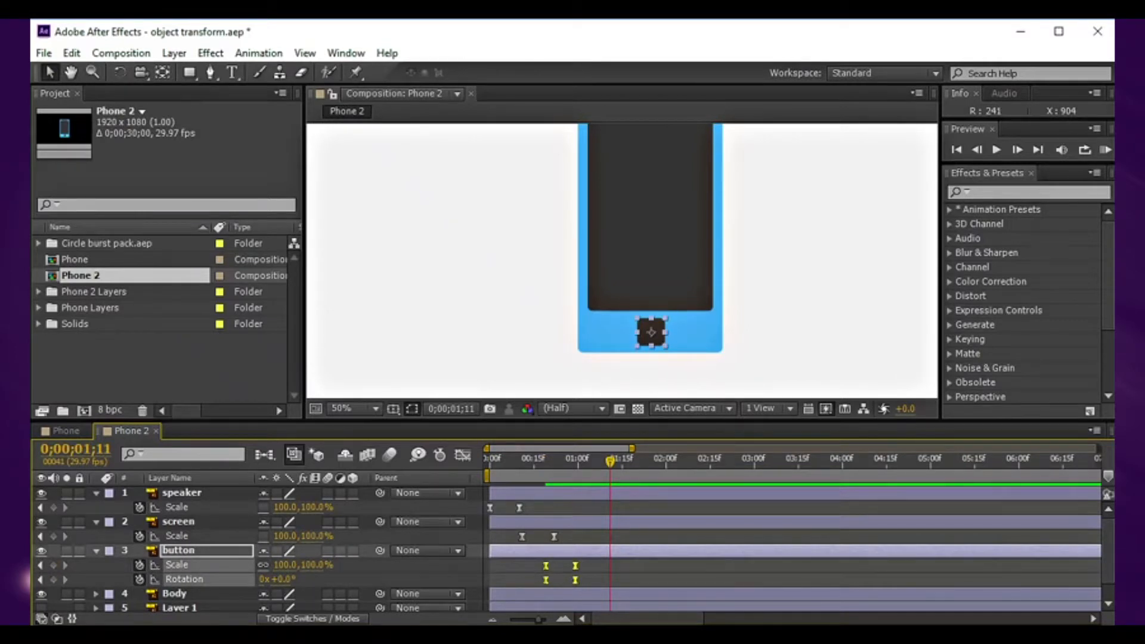
click(462, 456)
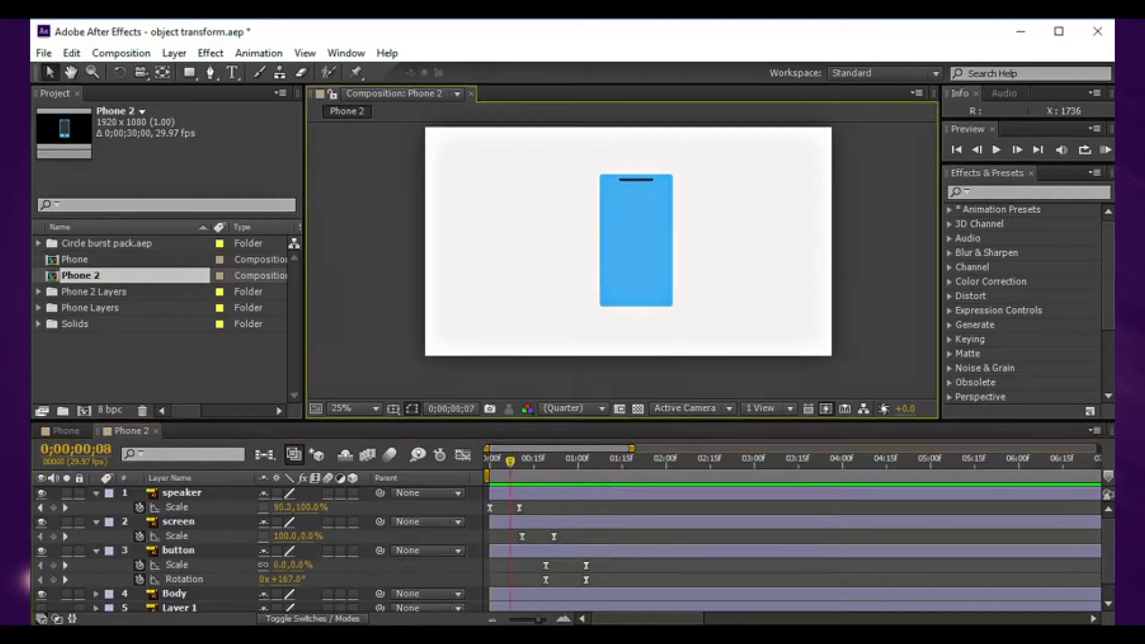
- Scrub to check the button's build-up, then select the Body layer for its scale keyframe
drag(513, 459, 558, 458)
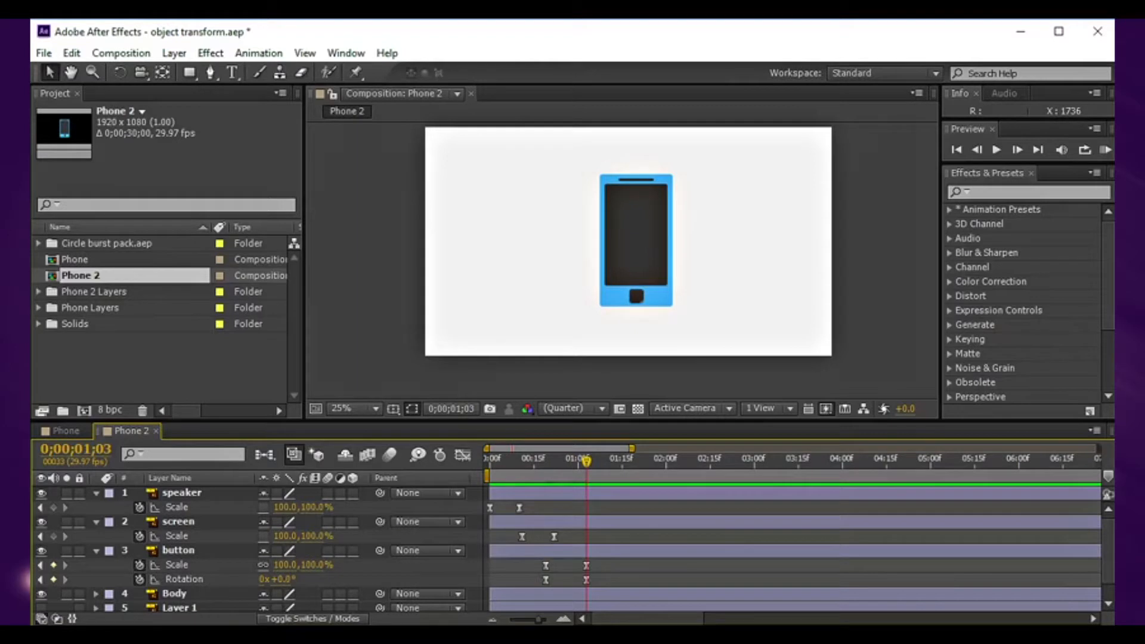
scroll(down, 3)
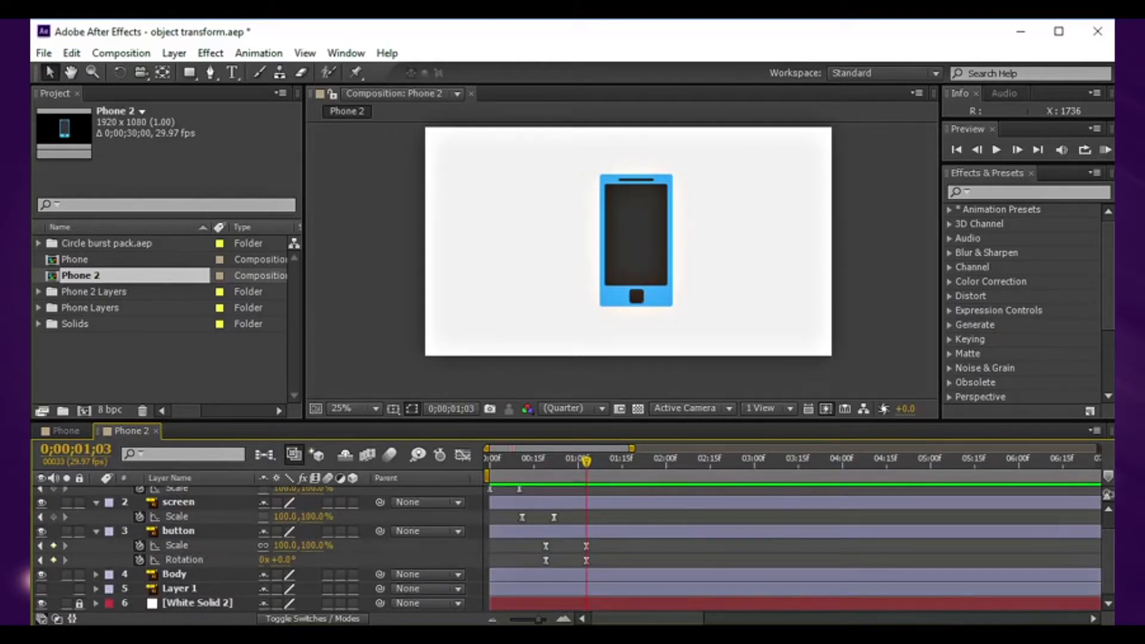
click(174, 574)
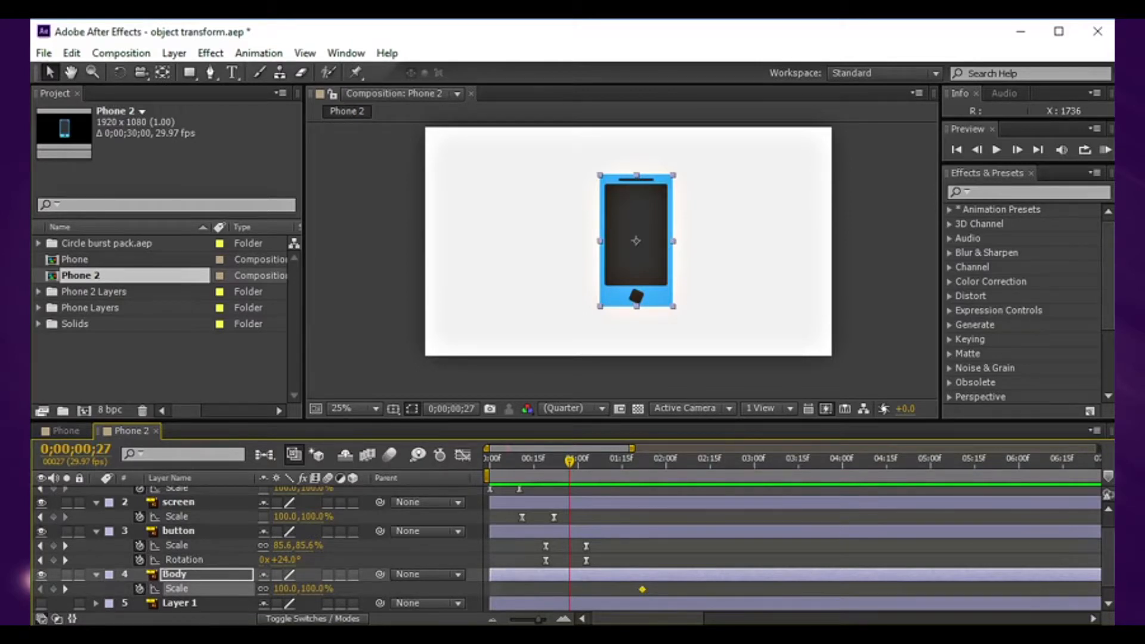
- Start the body's scale at 0%, shift its keyframes earlier, and preview the build-up
double_click(284, 590)
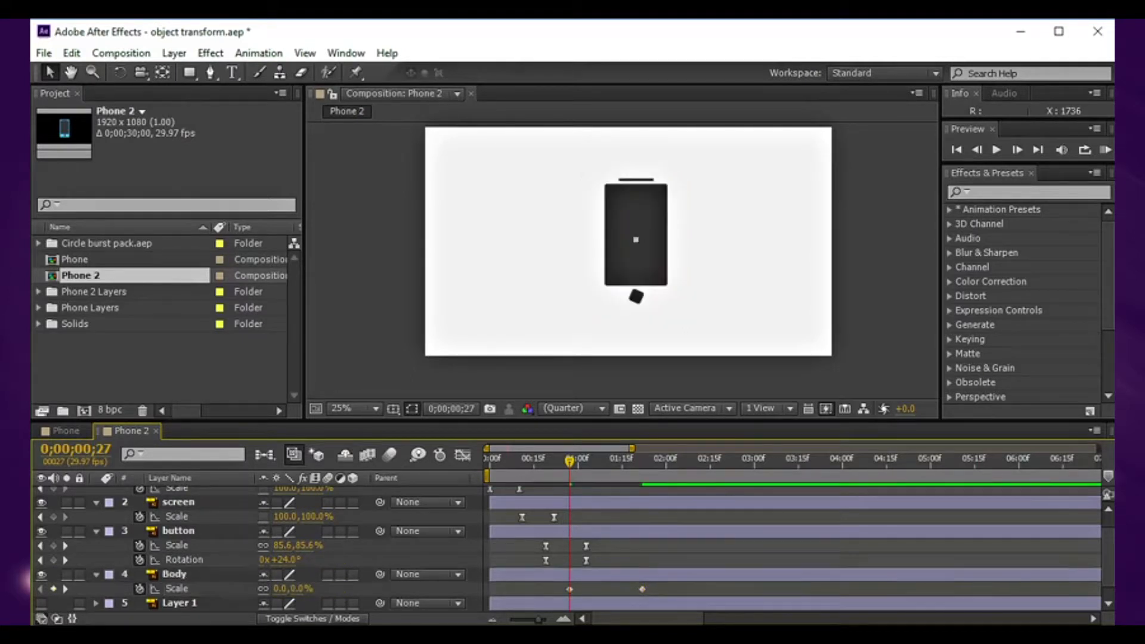
click(172, 574)
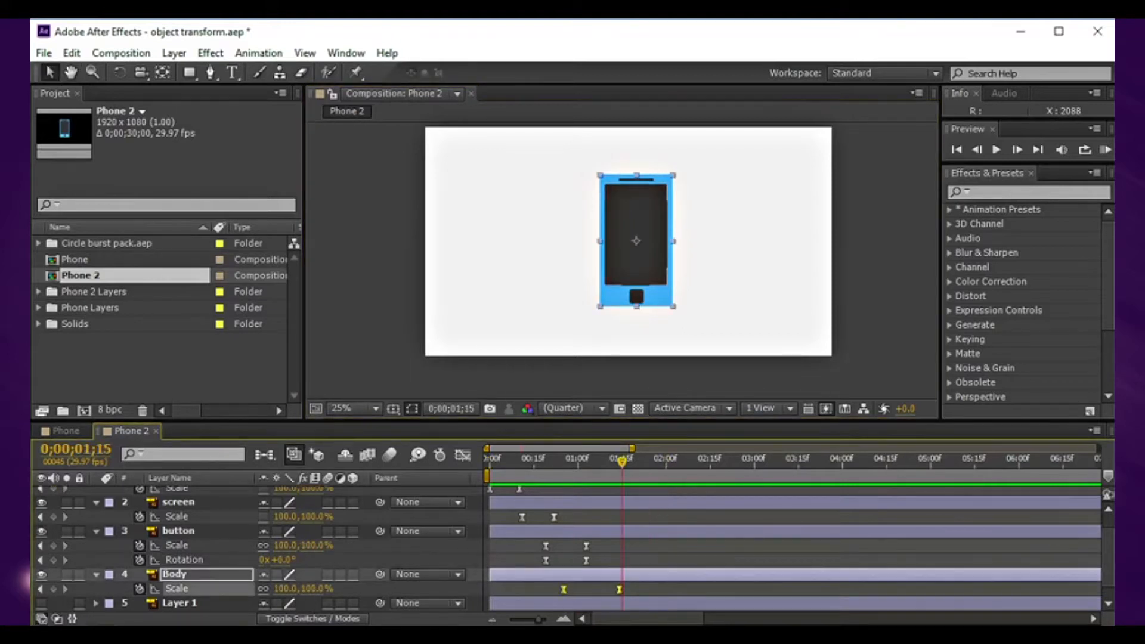
drag(619, 459, 579, 459)
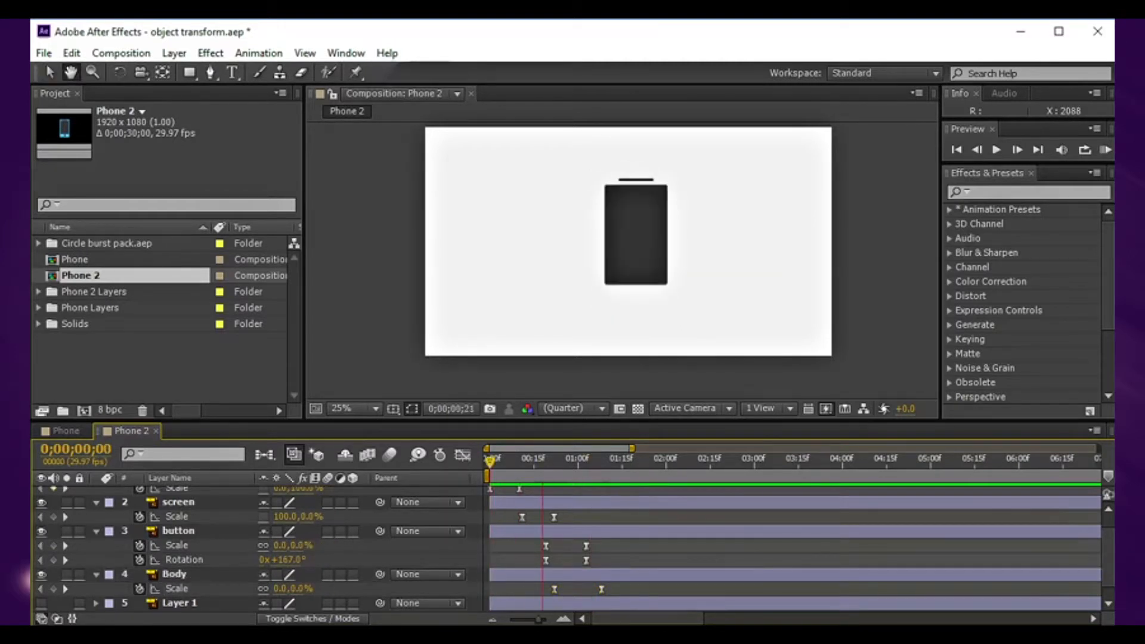
drag(493, 464, 575, 464)
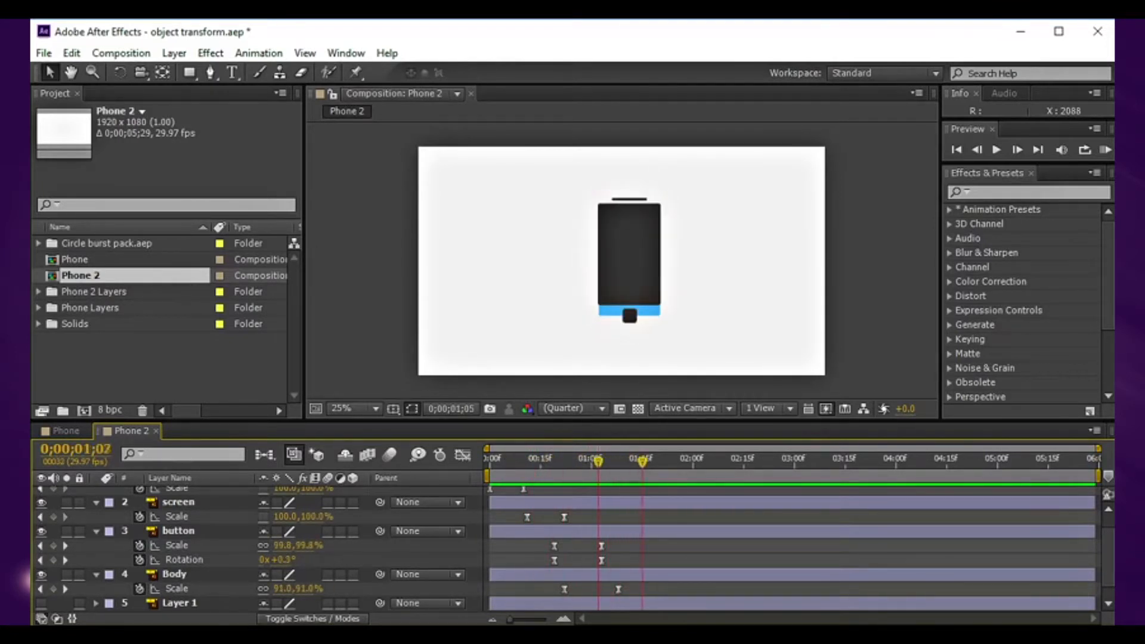
- Look at the Phone comp, return to Phone 2 and collapse all layer properties
click(675, 474)
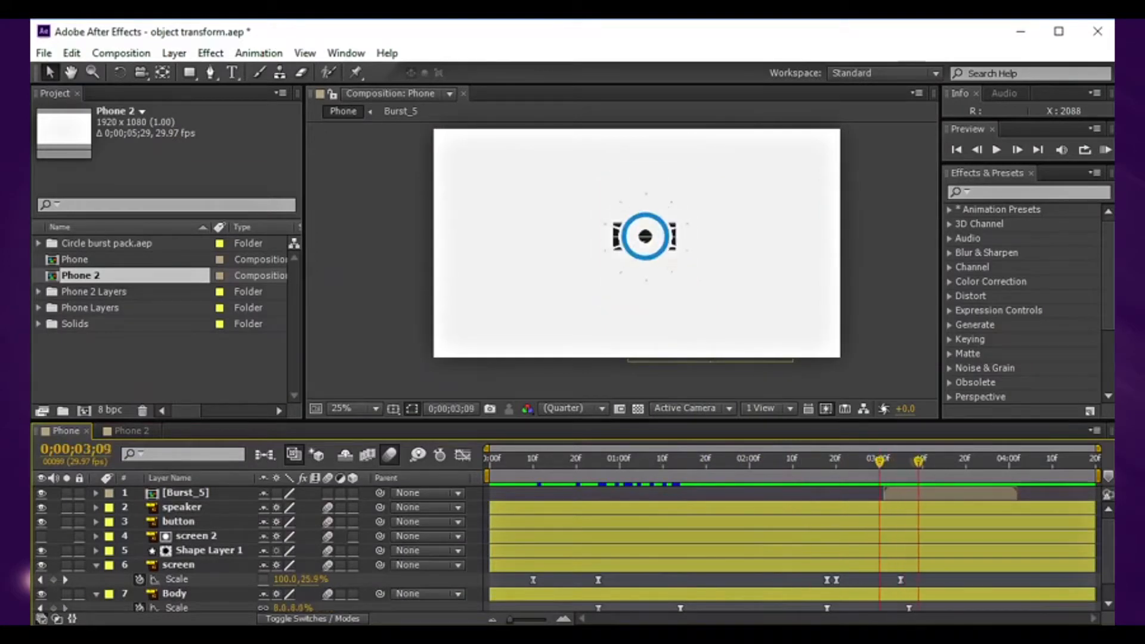
click(126, 431)
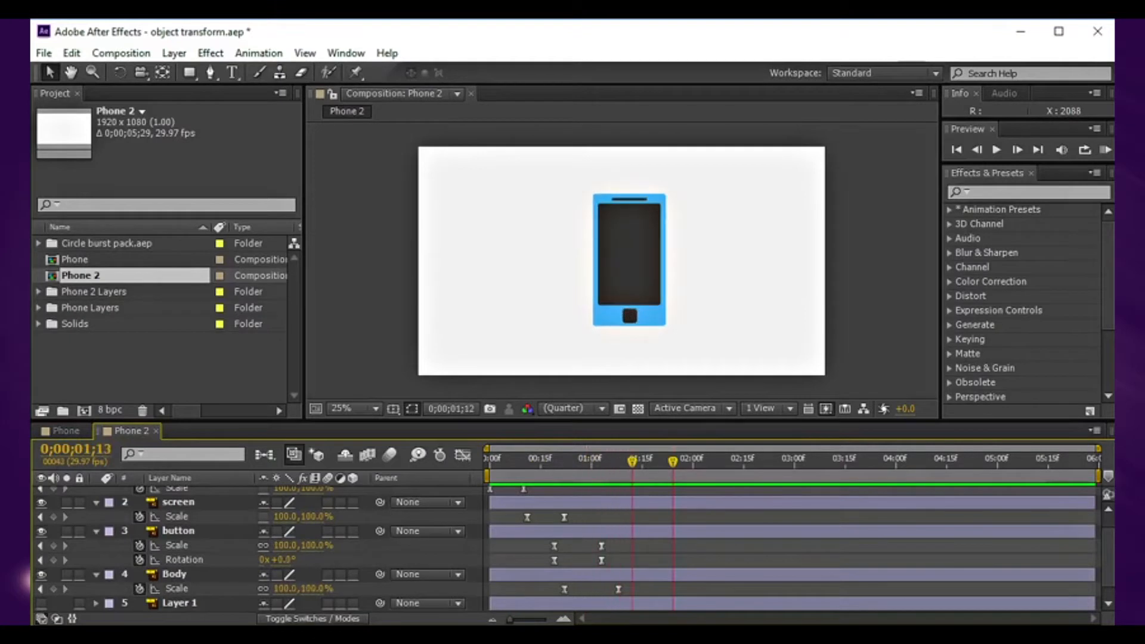
click(728, 460)
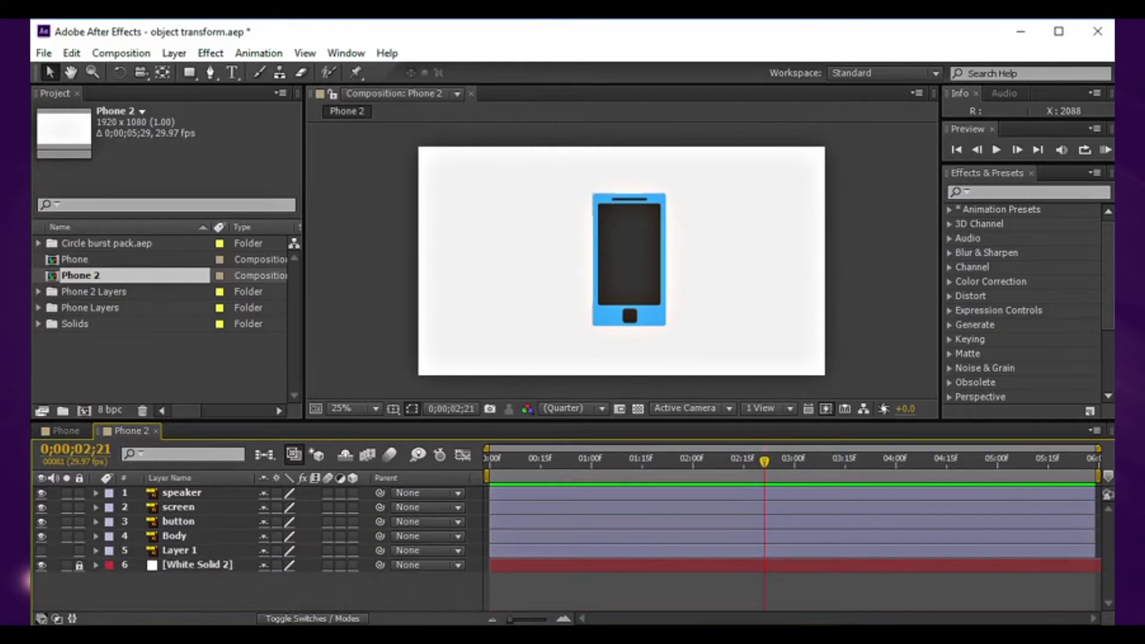
- Duplicate the screen layer to create screen 2 above the original
click(173, 507)
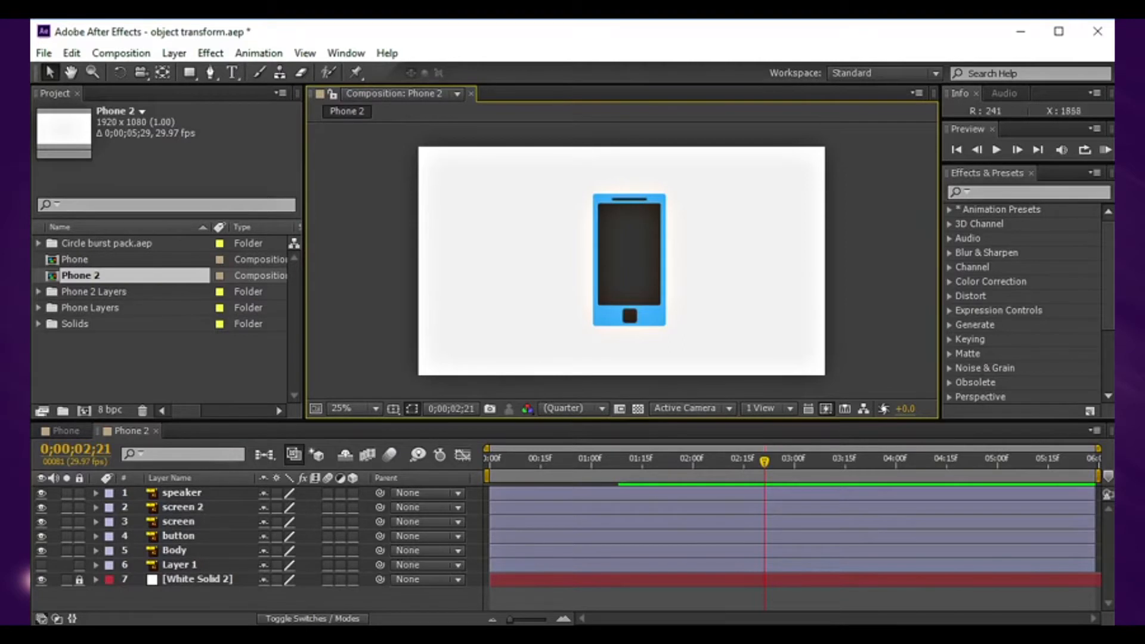
click(183, 507)
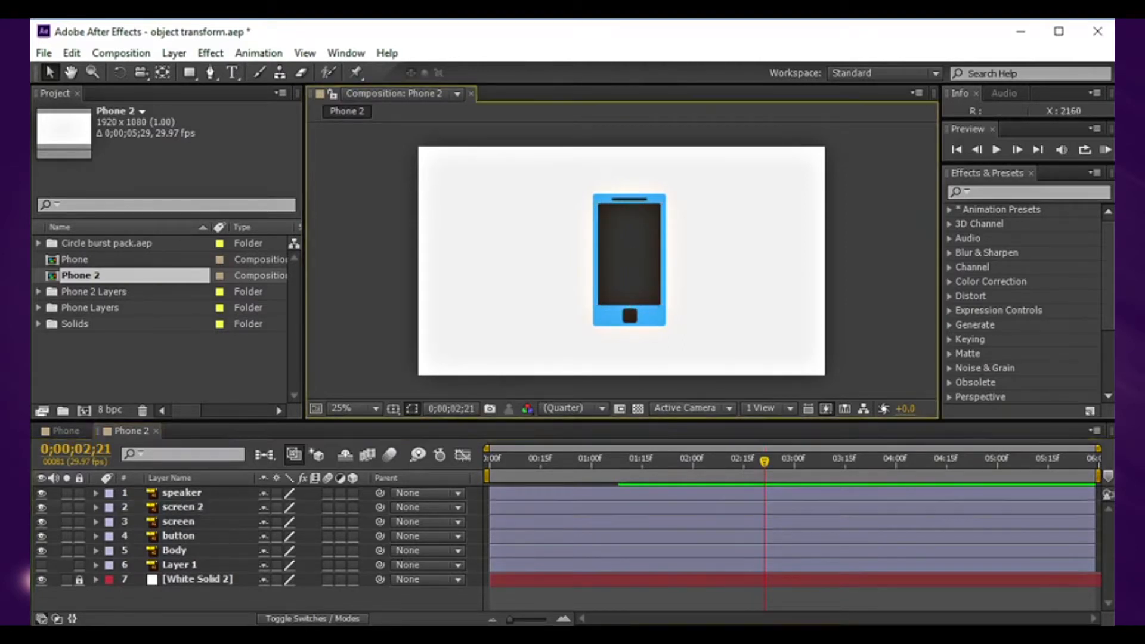
click(181, 507)
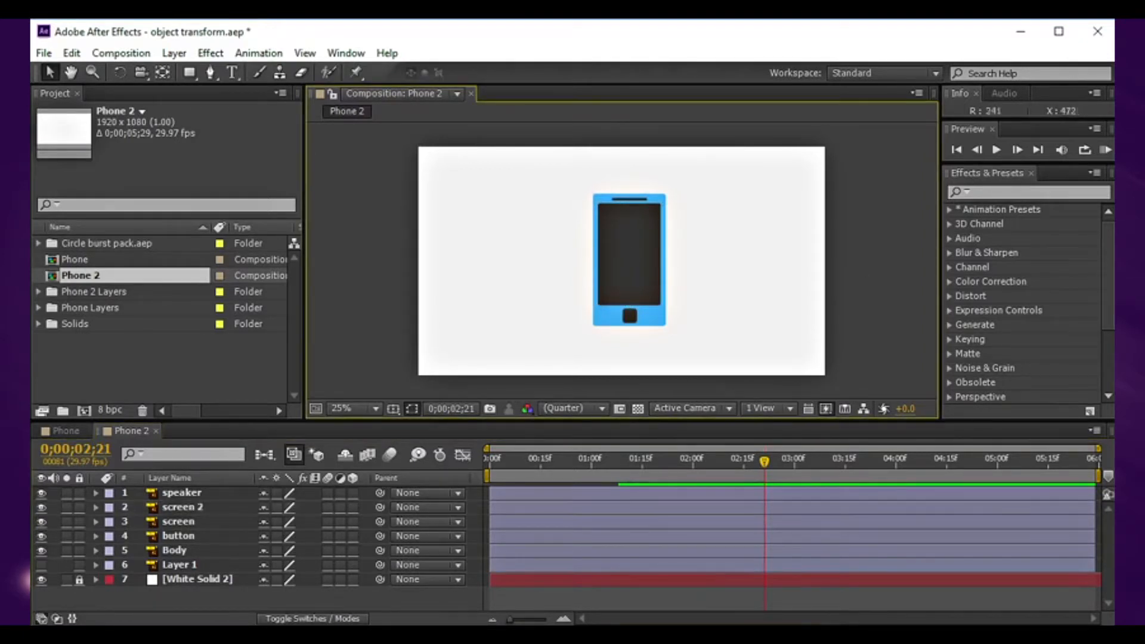
- Draw a thin diagonal glare bar and keyframe its Position to slide across the phone
click(189, 71)
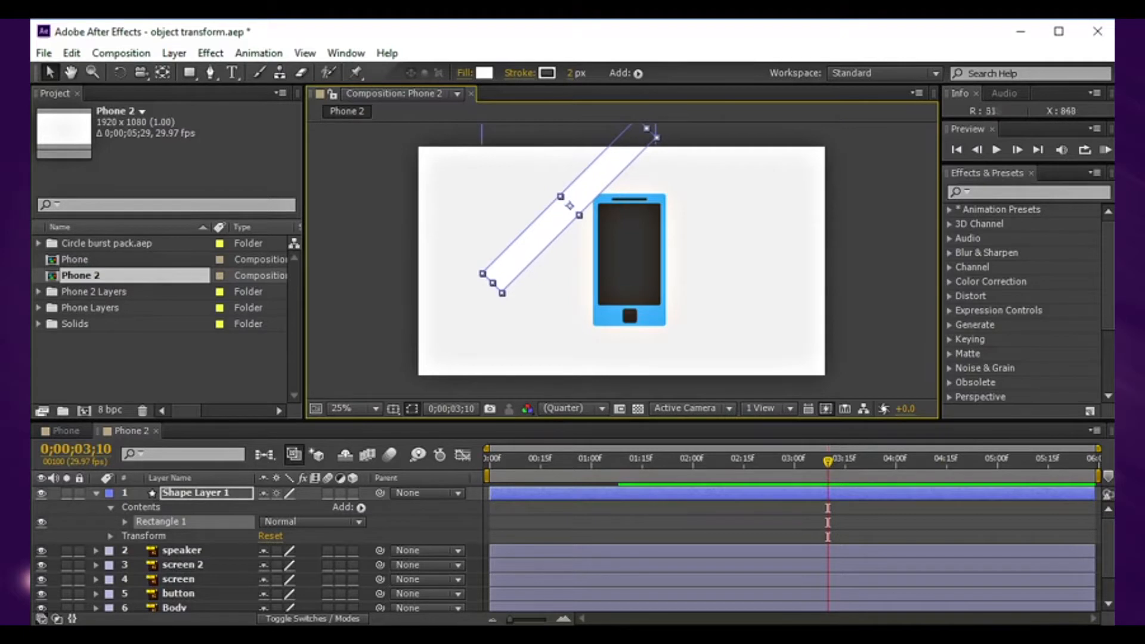
click(600, 458)
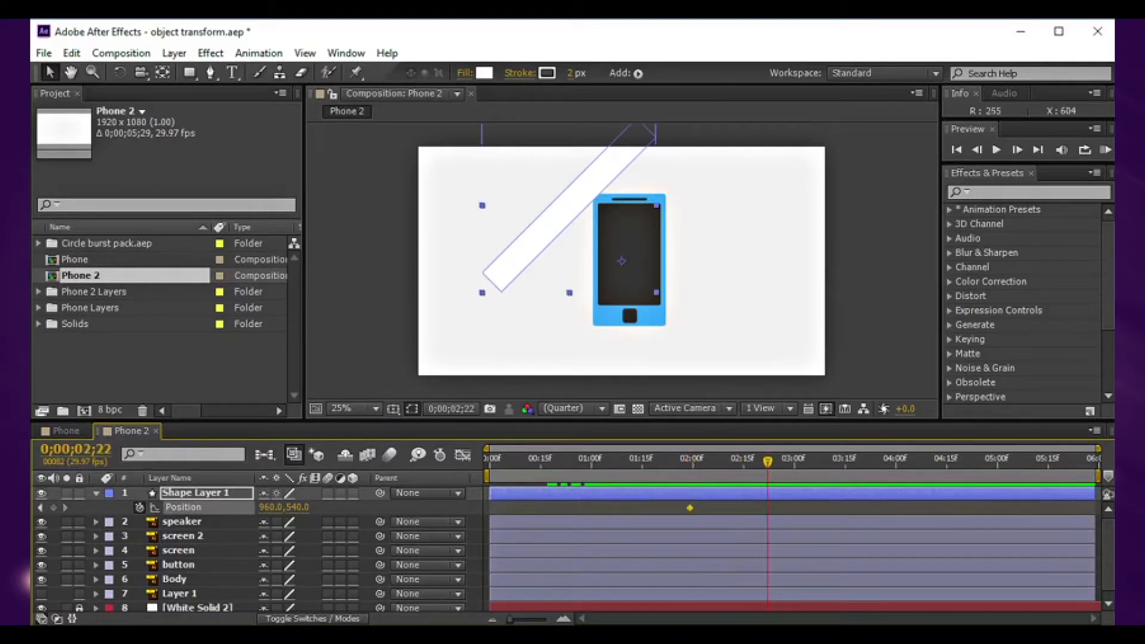
drag(620, 261, 741, 359)
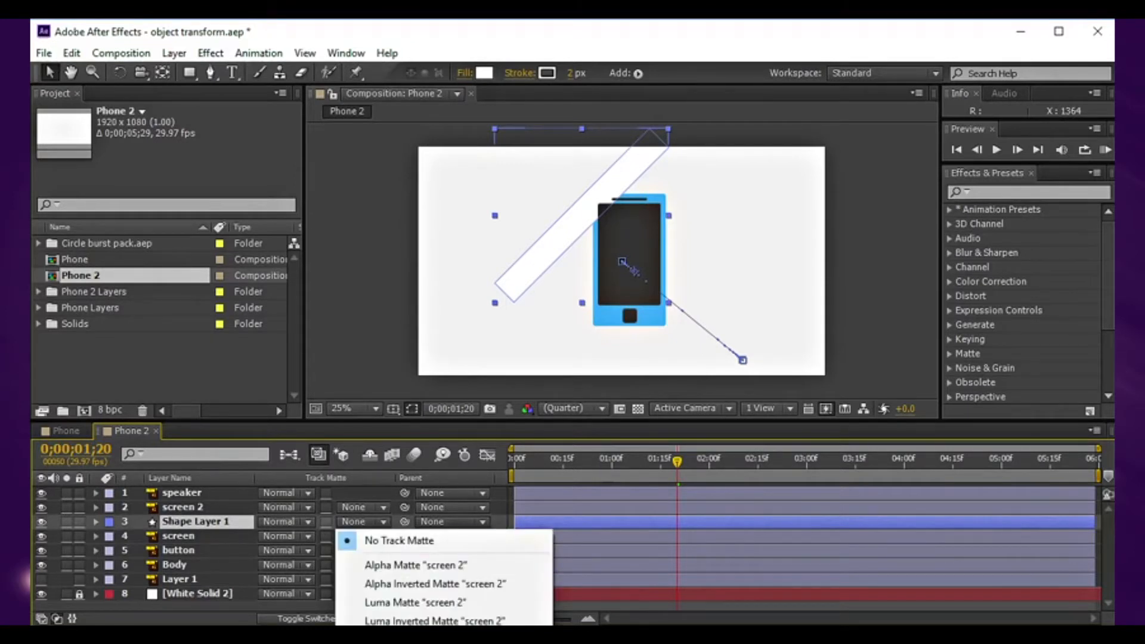
- Set Shape Layer 1 below screen 2 to use it as an alpha track matte
click(415, 565)
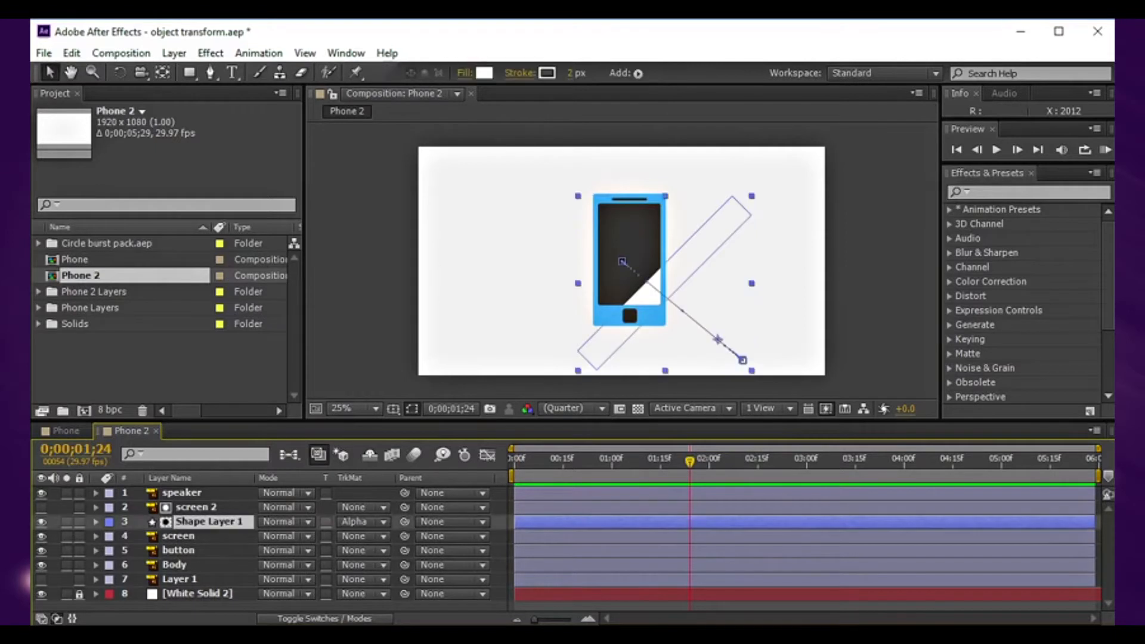
- Try Hard Light on the glare bar, then settle on Soft Light blending
click(283, 523)
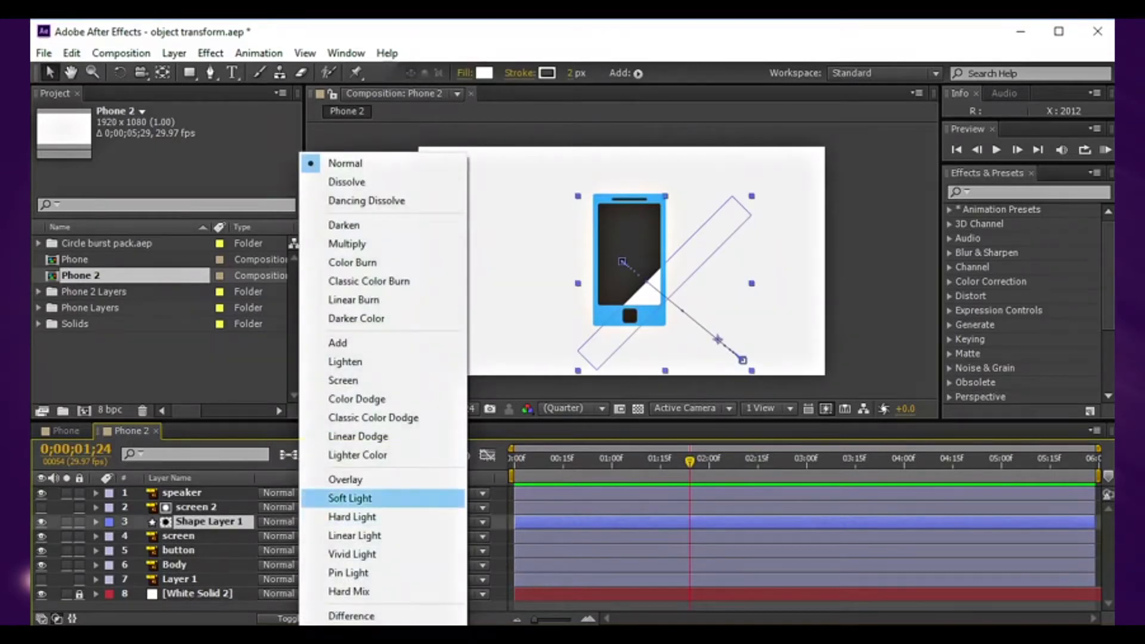
click(351, 498)
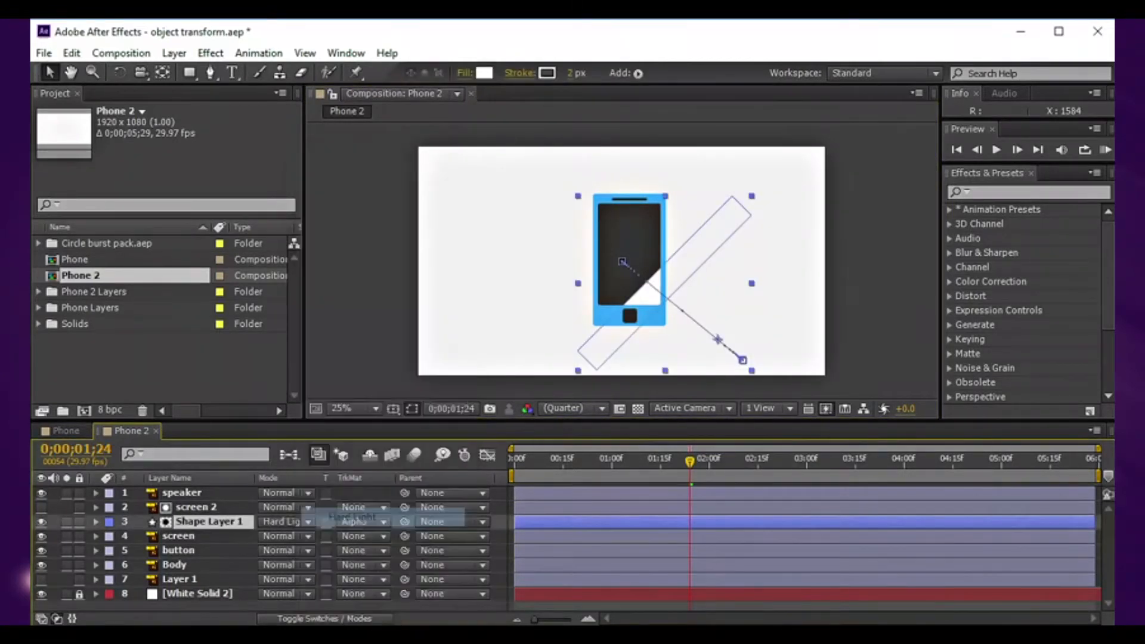
click(282, 523)
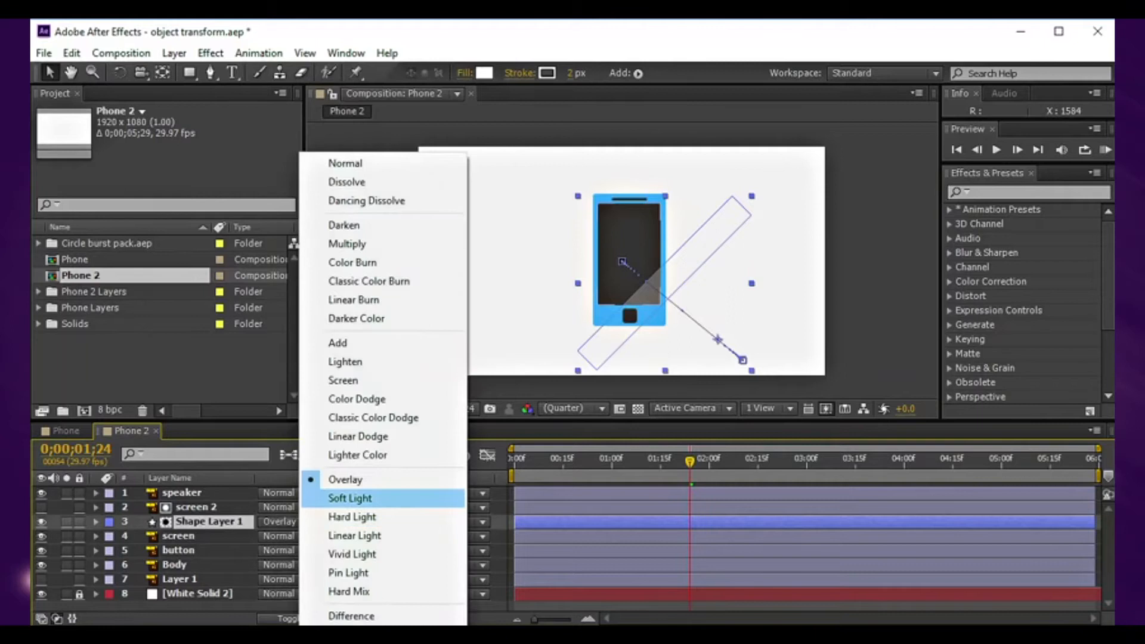
click(348, 499)
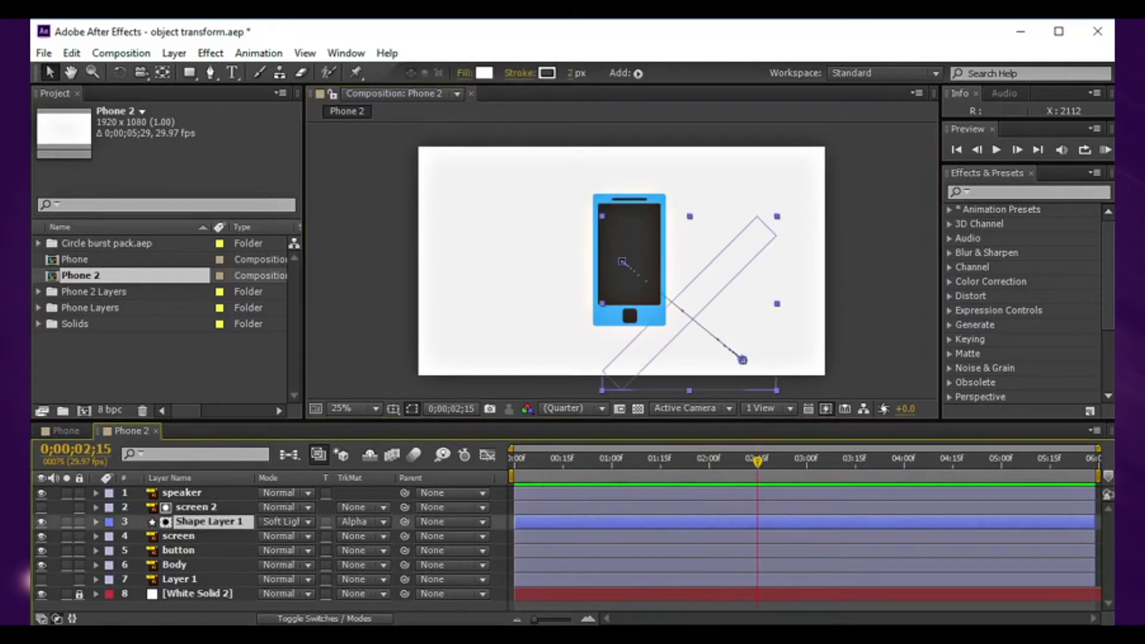
- Add reversed Scale keyframes on the speaker layer: zero width near 2;21, full size near 3;01
click(101, 523)
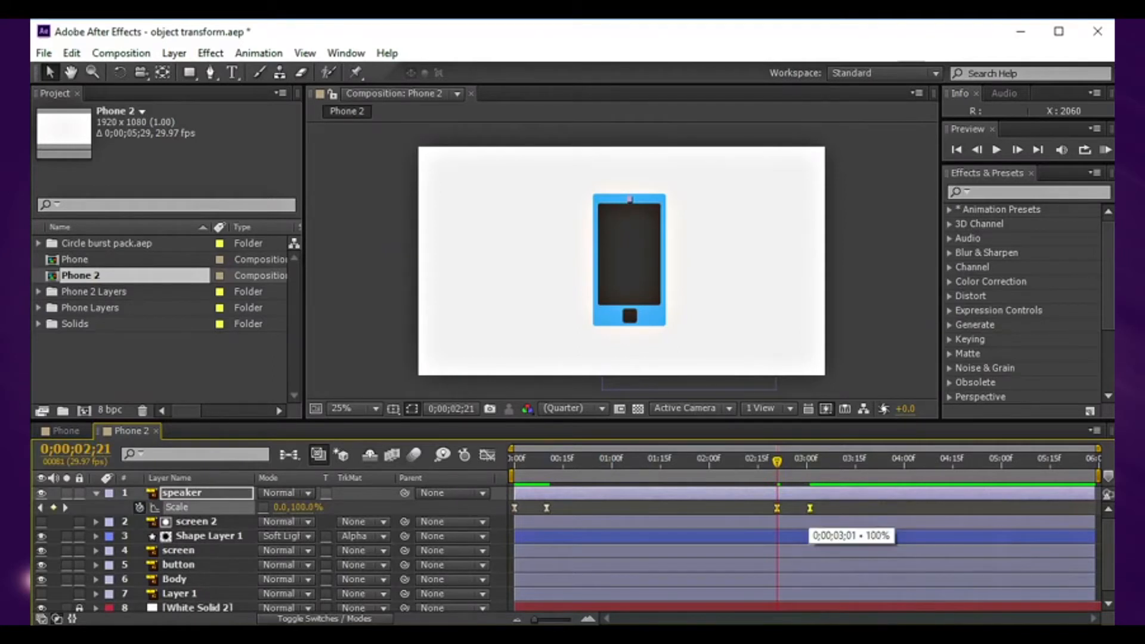
- Copy the time-reversed Scale keyframes from the speaker onto the screen and button layers past 3 seconds
right_click(811, 508)
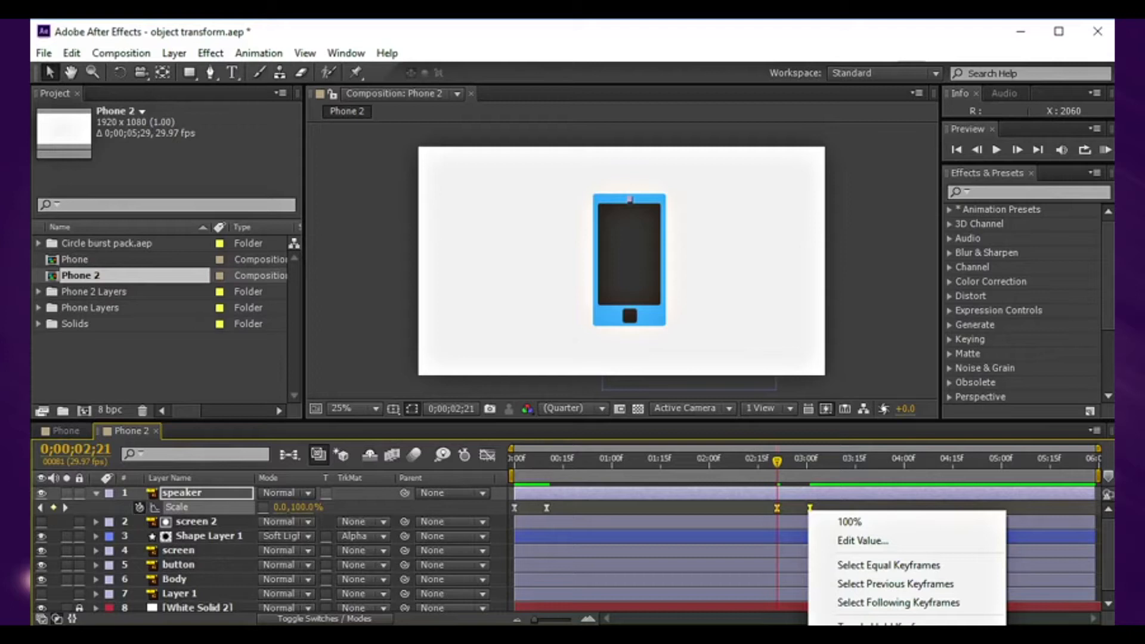
mouse_move(895, 585)
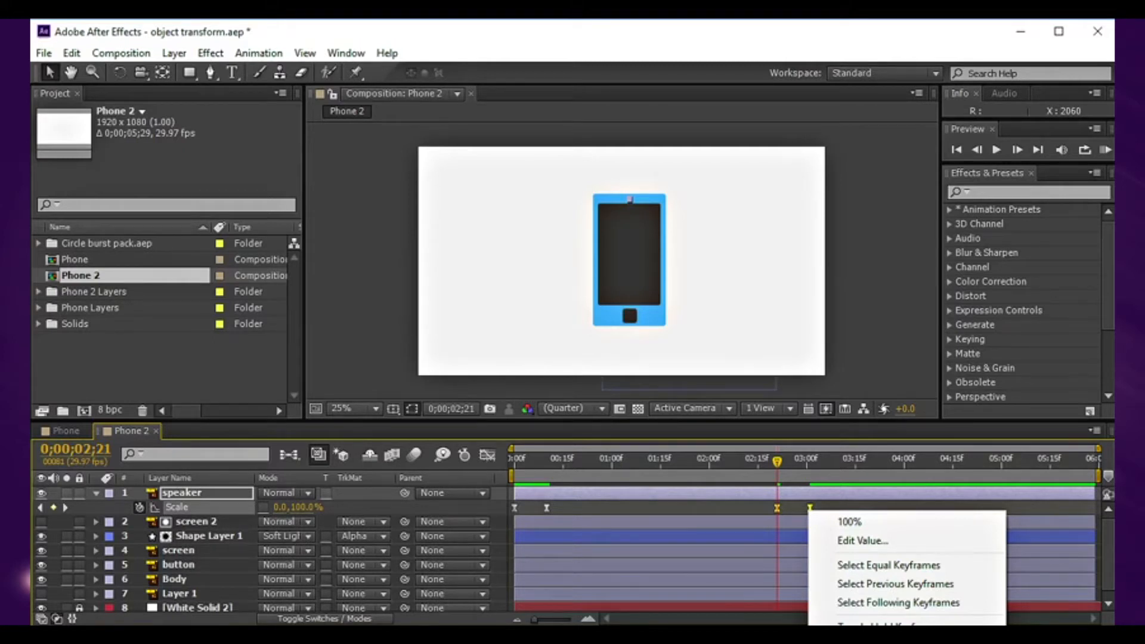
click(850, 522)
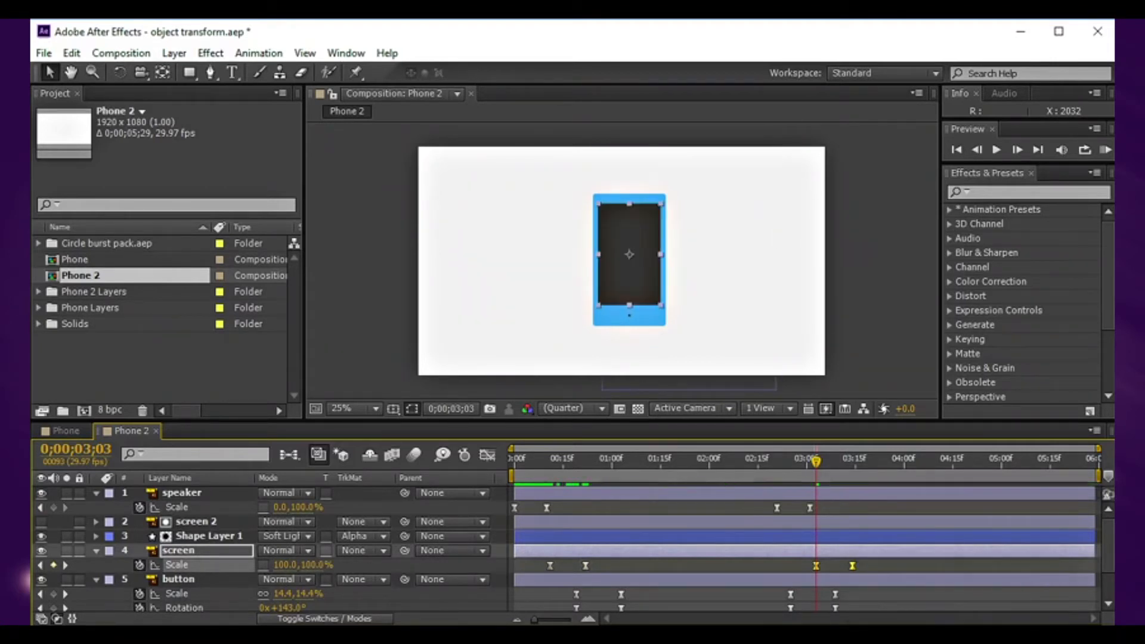
- Scrub the Phone composition to see the Burst_5 blue ring just past three seconds
drag(816, 458, 760, 458)
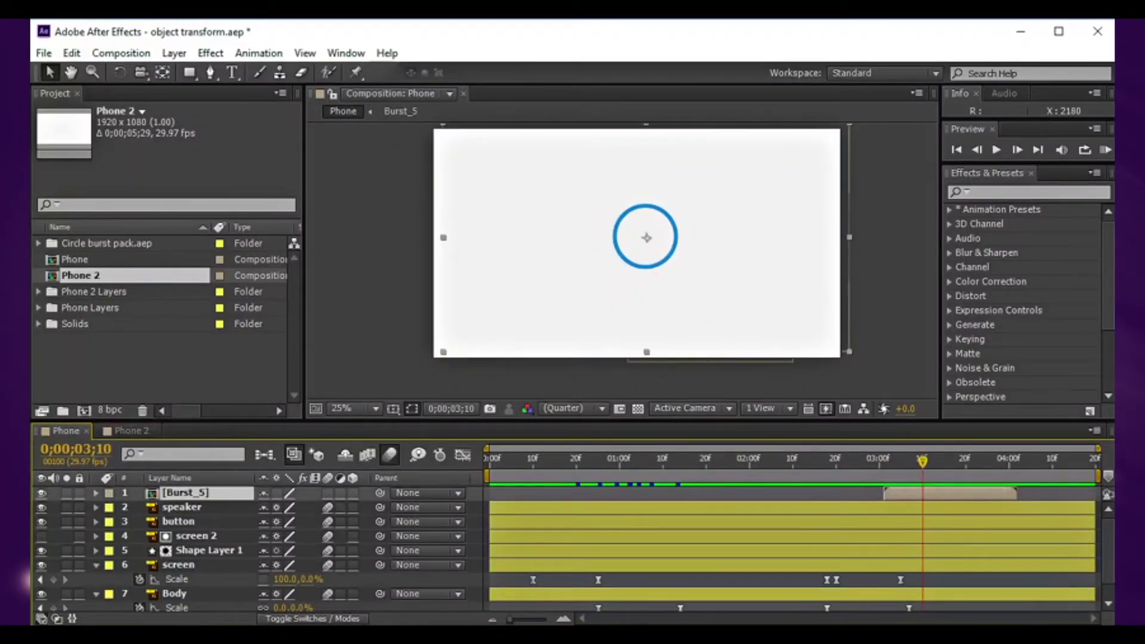
- In Phone 2 at about 3;24, place Burst_5 from the Circle burst pack as the top layer
click(130, 431)
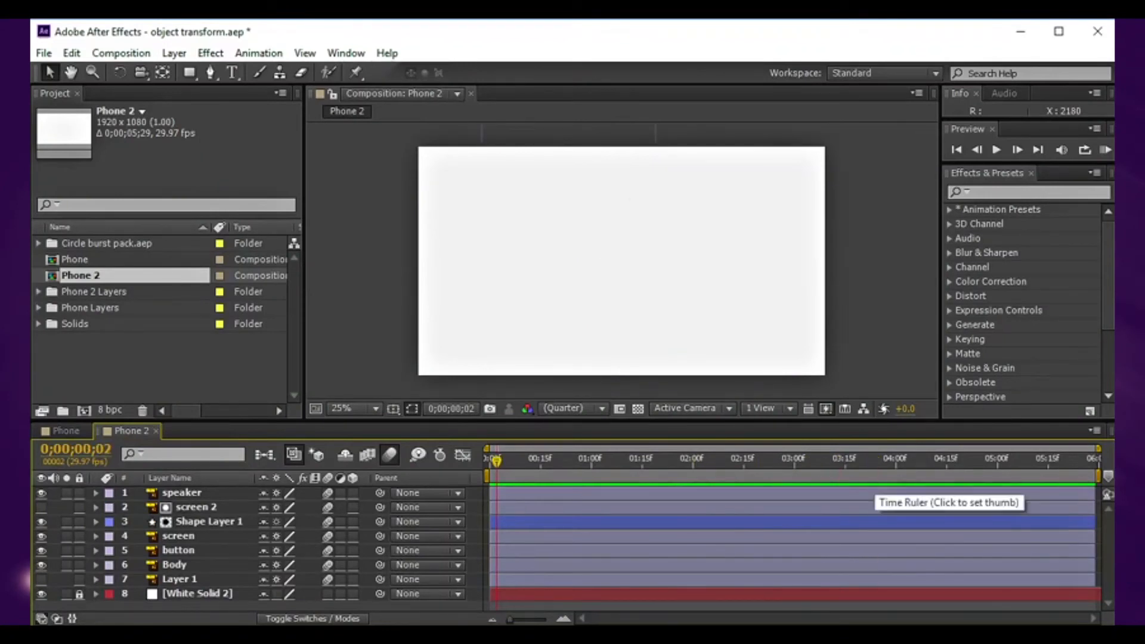
click(874, 461)
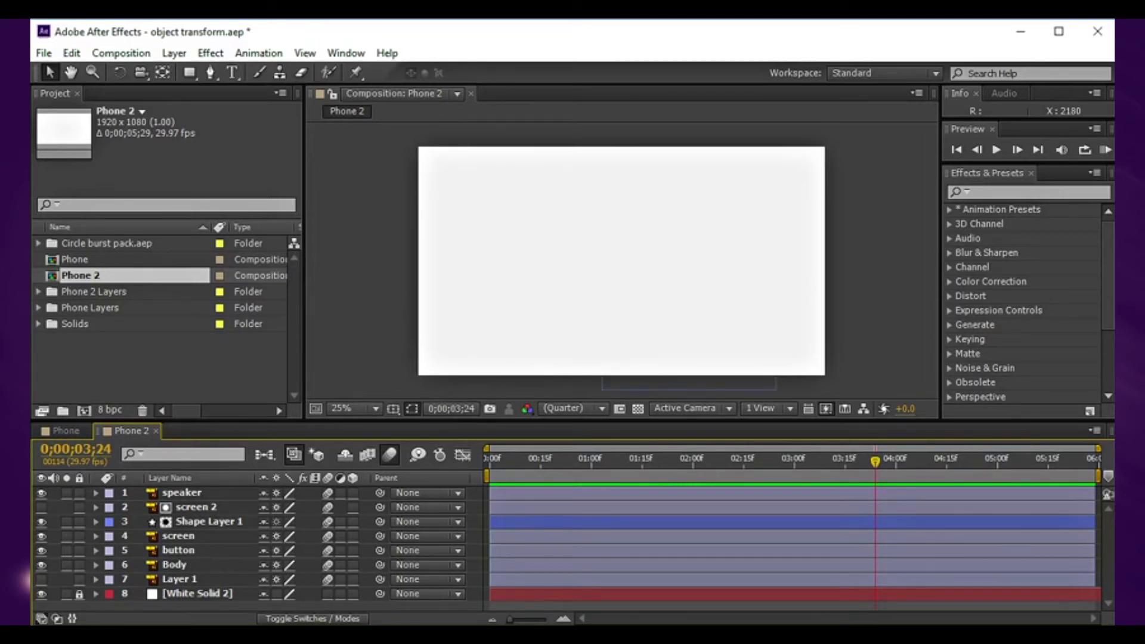
click(37, 243)
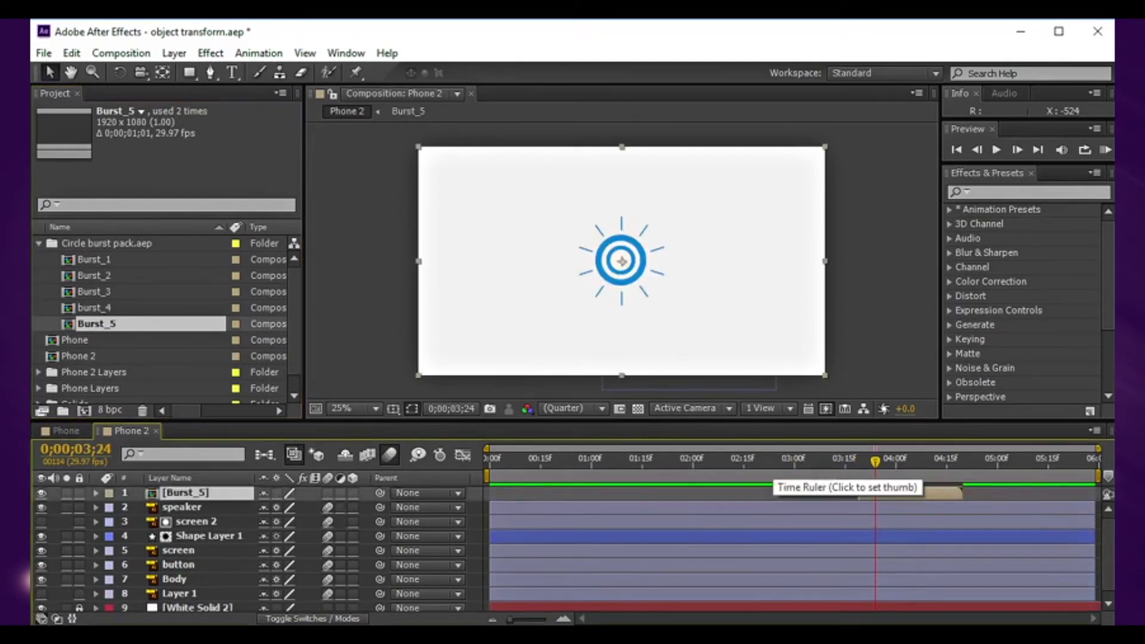
- Slide Burst_5 to start around 3;12 and add Burst_2 above it at the same time
click(786, 459)
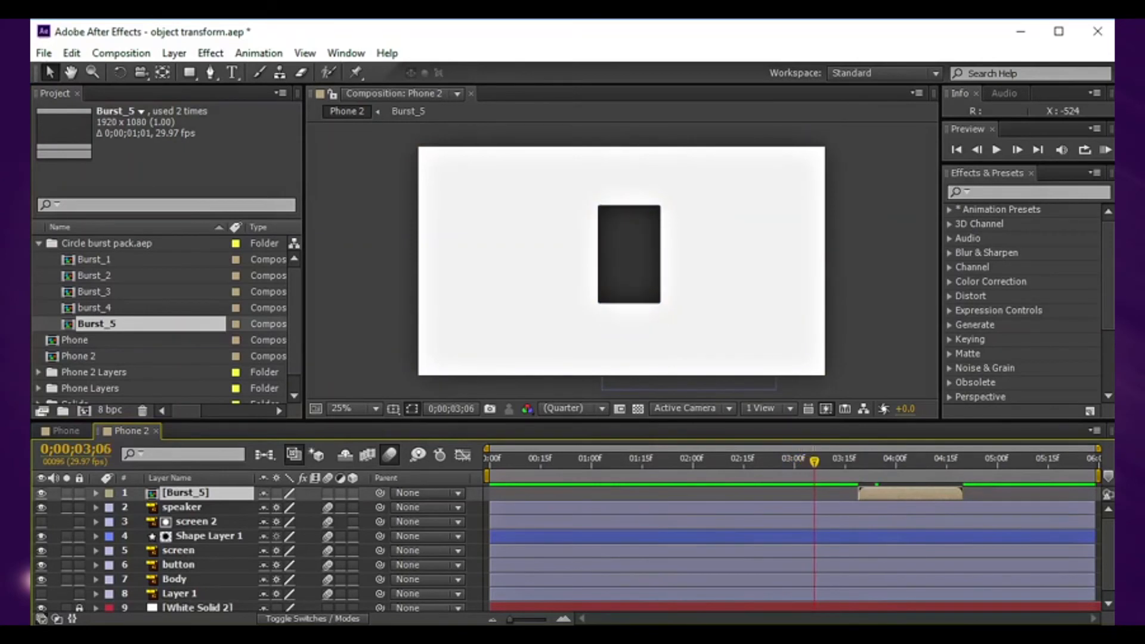
drag(812, 458, 843, 459)
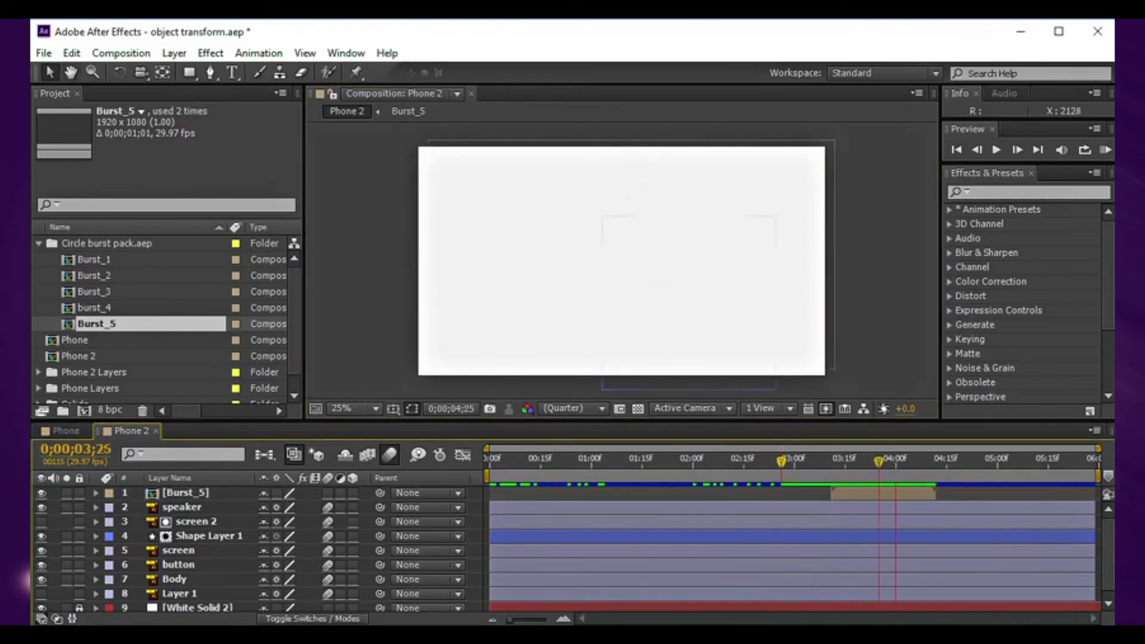
click(95, 308)
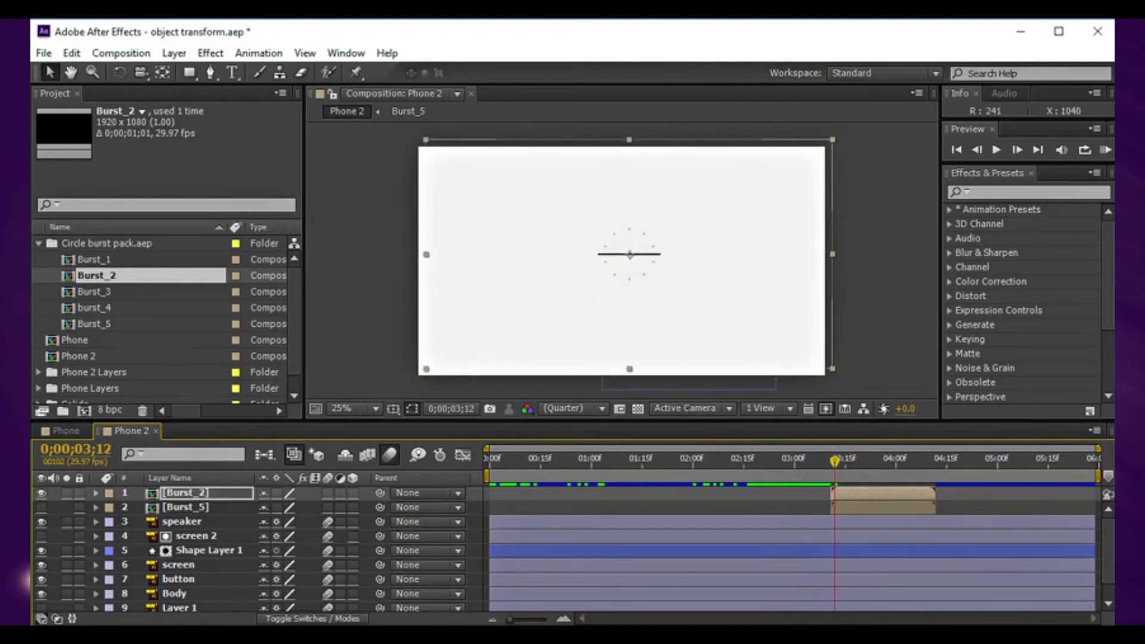
- Add Burst_1 as a third burst layer above Burst_2 and Burst_5, starting around 3;12
click(895, 458)
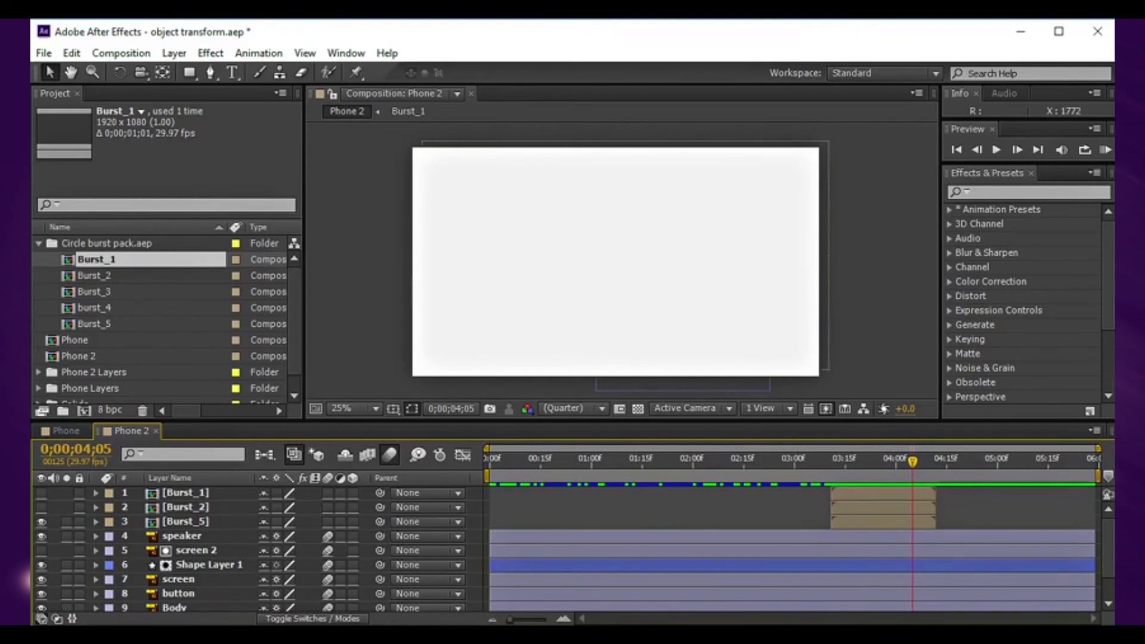
- Save the project with Ctrl+S and collapse the Circle burst pack folder
key(ctrl+s)
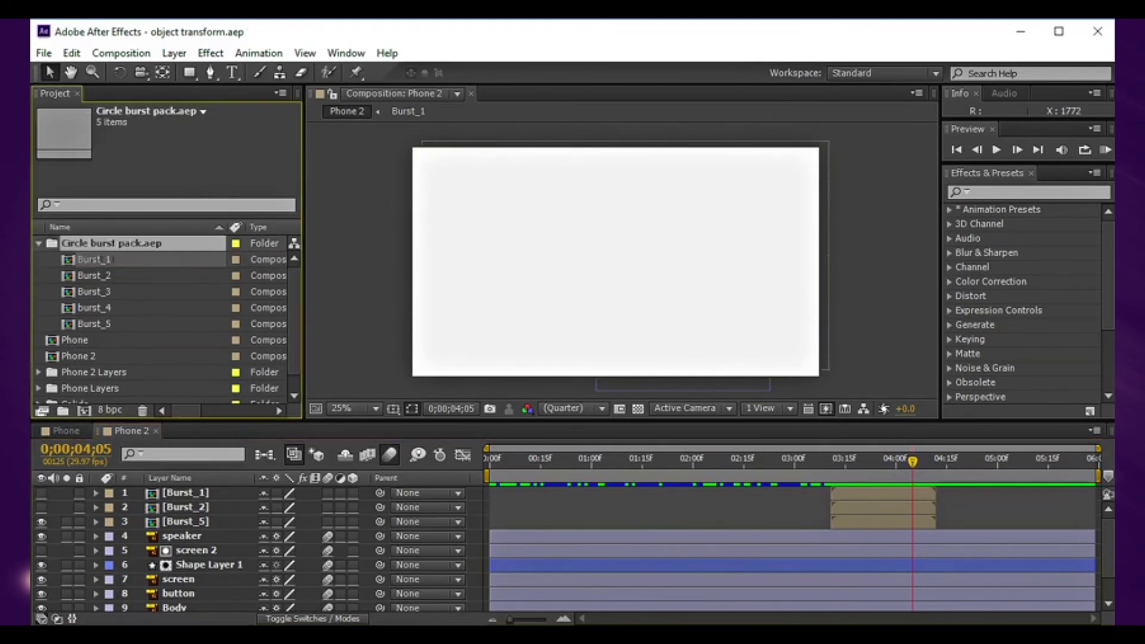
click(37, 244)
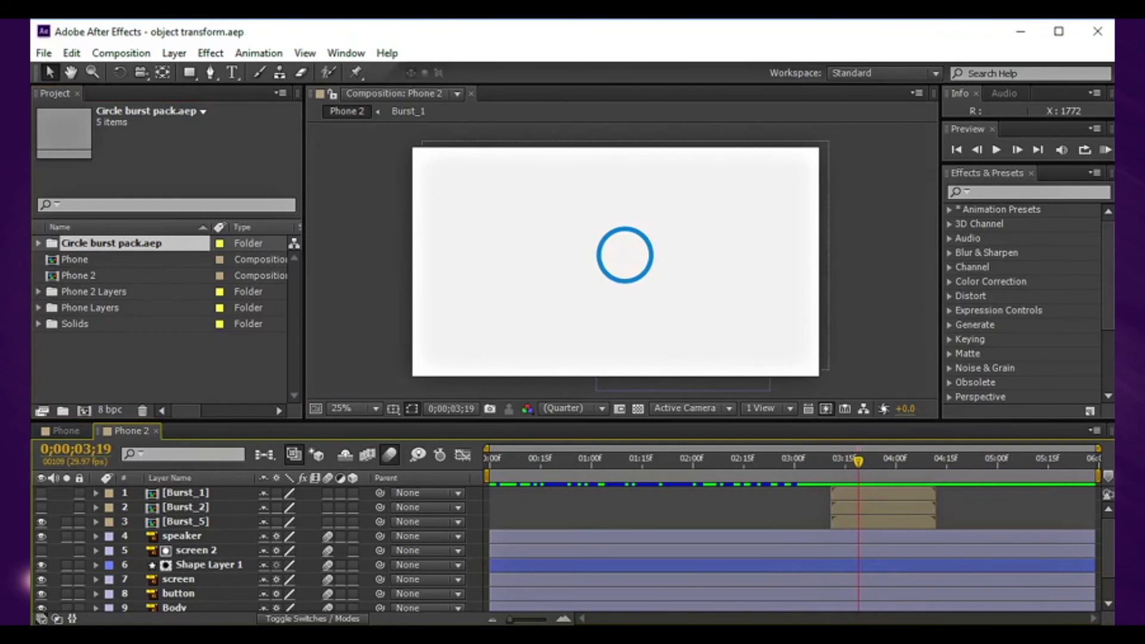
mouse_move(859, 463)
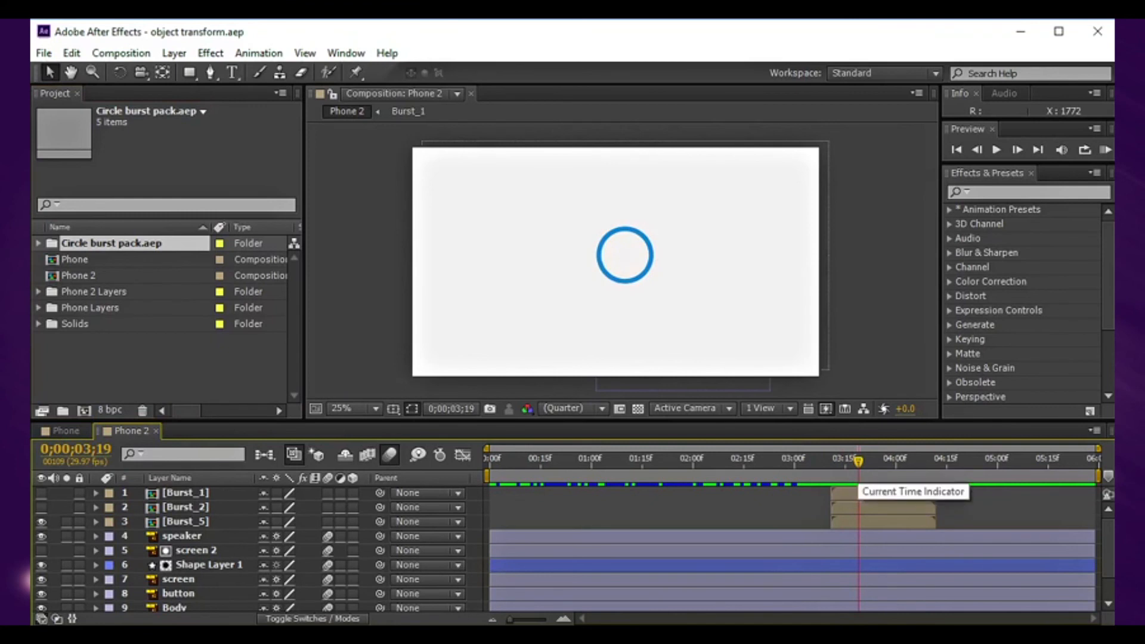